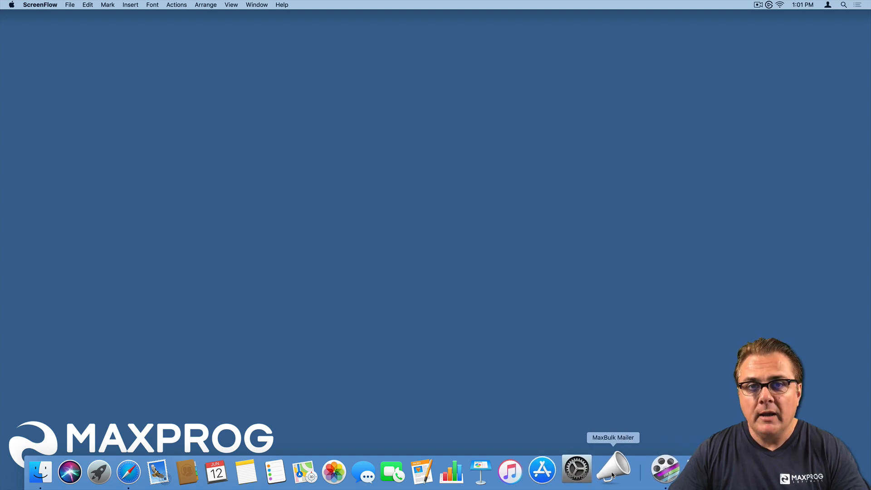
# - Launch MaxBulk Mailer from the Dock so an untitled mailing opens on the Message editor
pyautogui.click(613, 471)
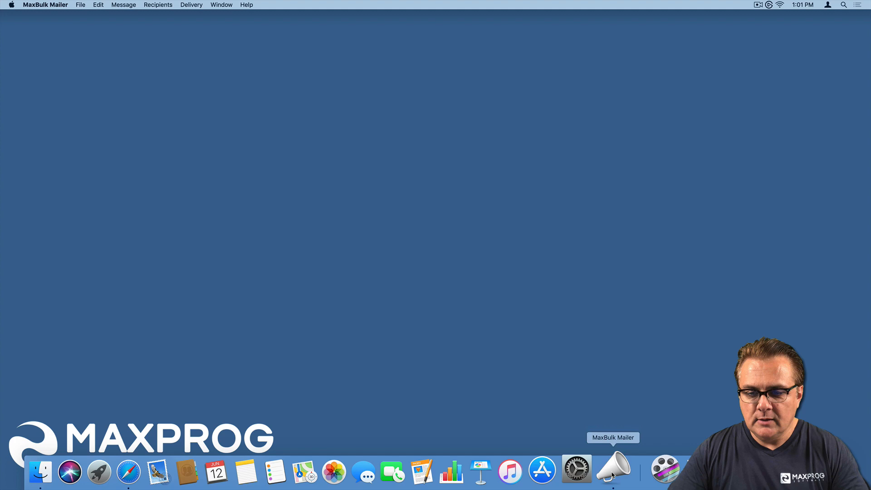
pyautogui.click(612, 471)
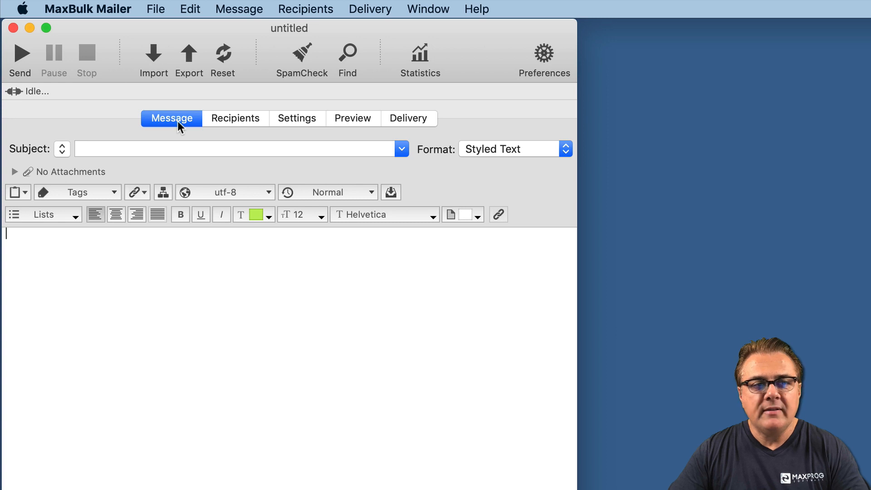
pyautogui.moveTo(387, 118)
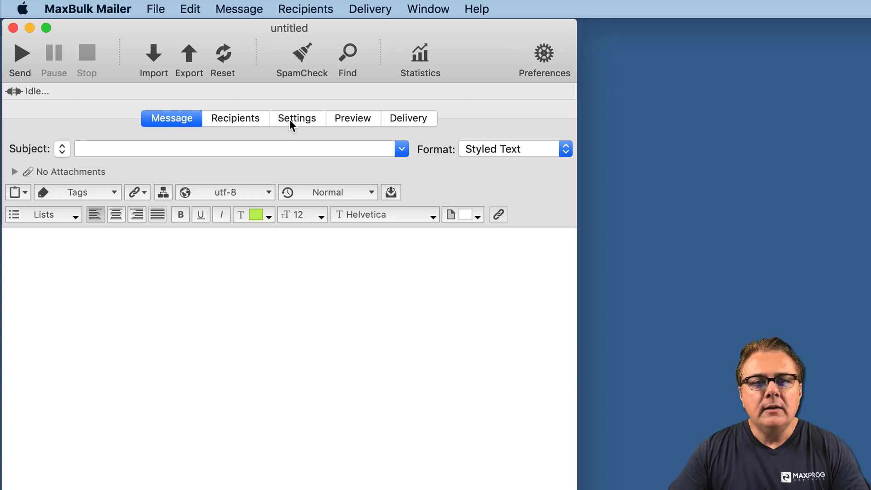
# - In Settings, set the SMTP host to smtp.gmail.com:587 and move to the authentication fields
pyautogui.click(296, 118)
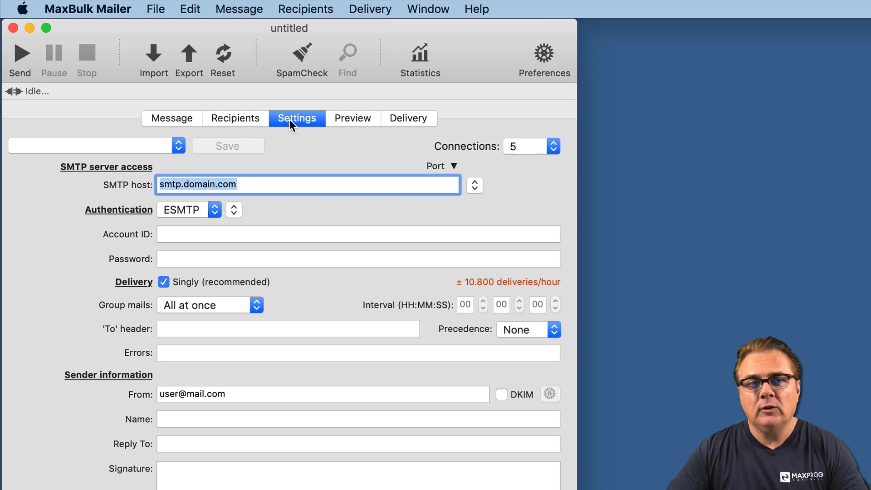
pyautogui.moveTo(78, 139)
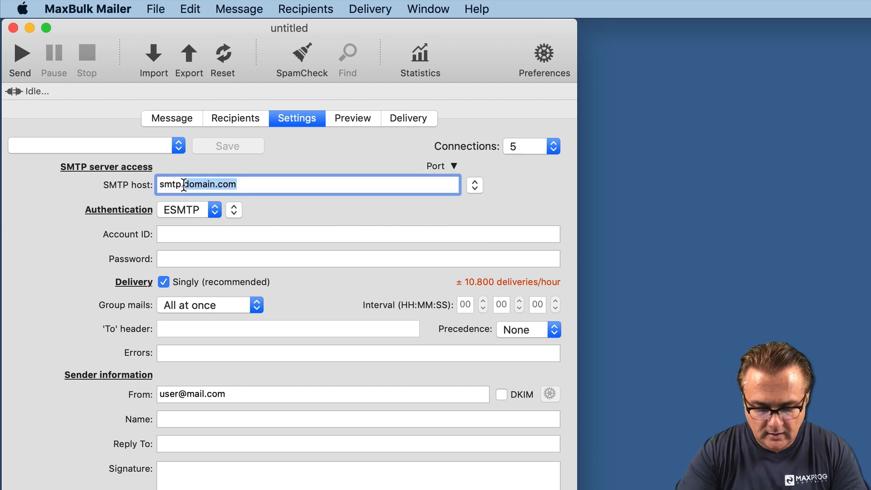
pyautogui.write('smtp.gmail.c')
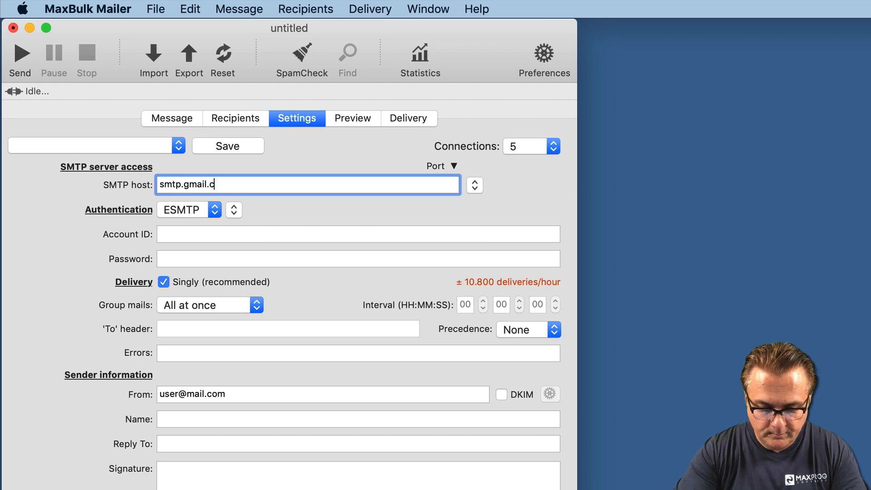
pyautogui.write('om')
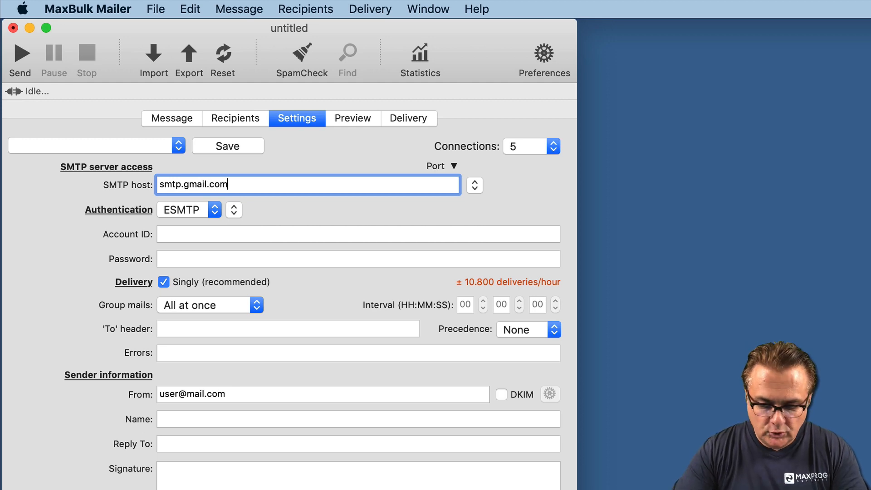
pyautogui.write(':')
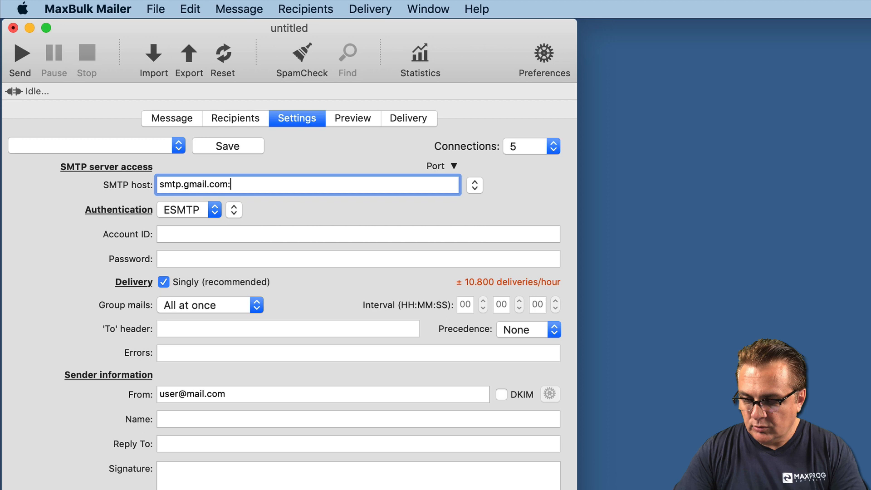
pyautogui.write('587')
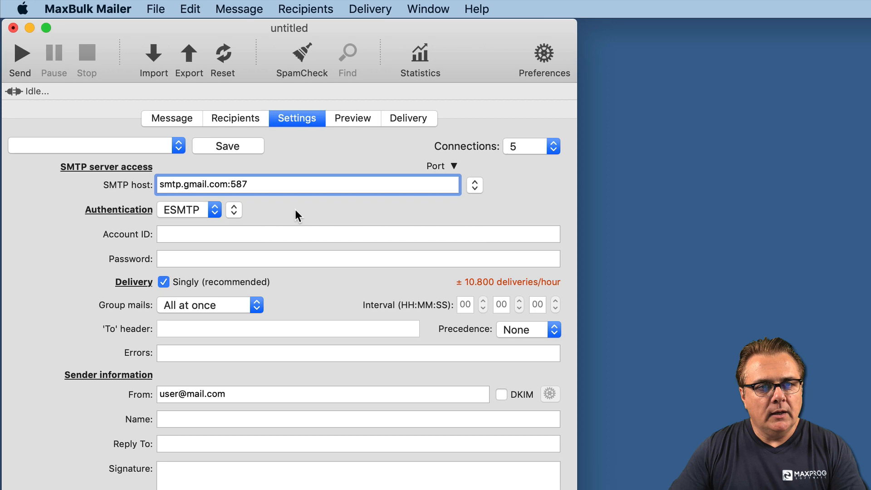
pyautogui.moveTo(150, 192)
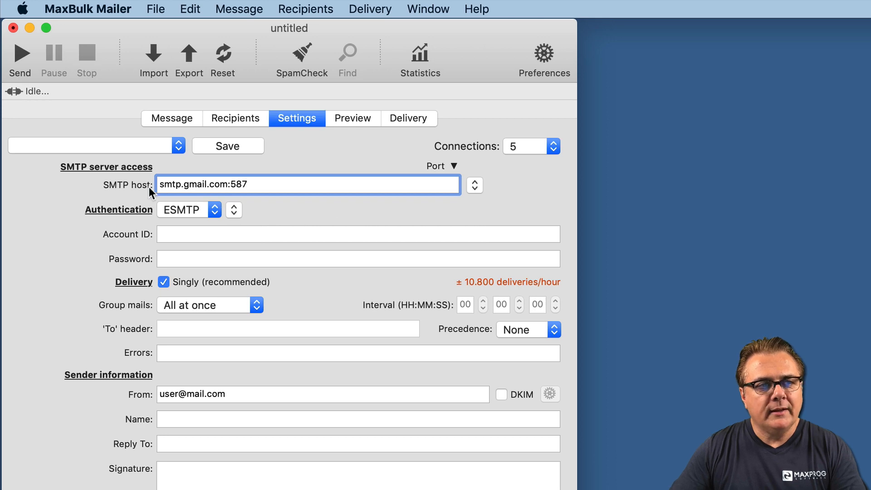
pyautogui.click(266, 185)
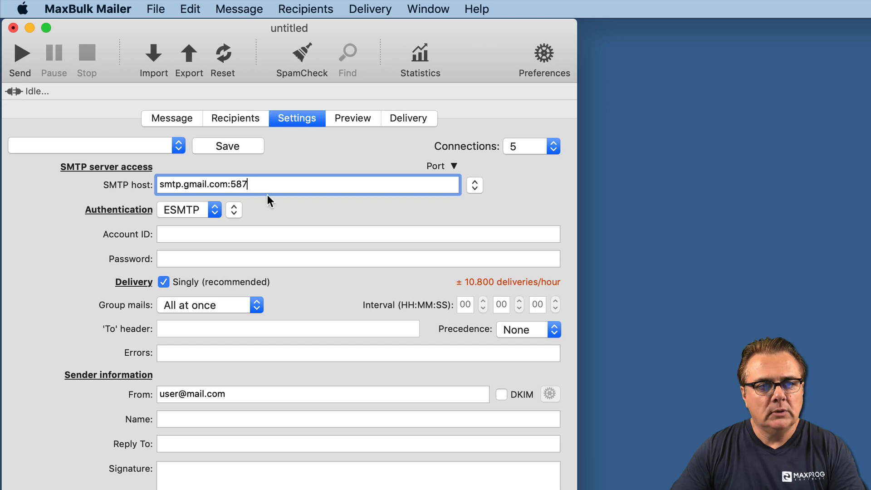
pyautogui.click(358, 234)
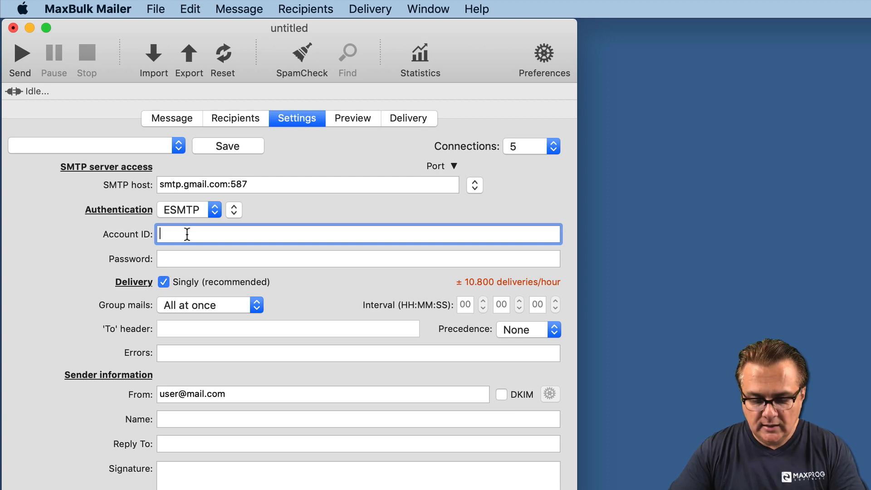
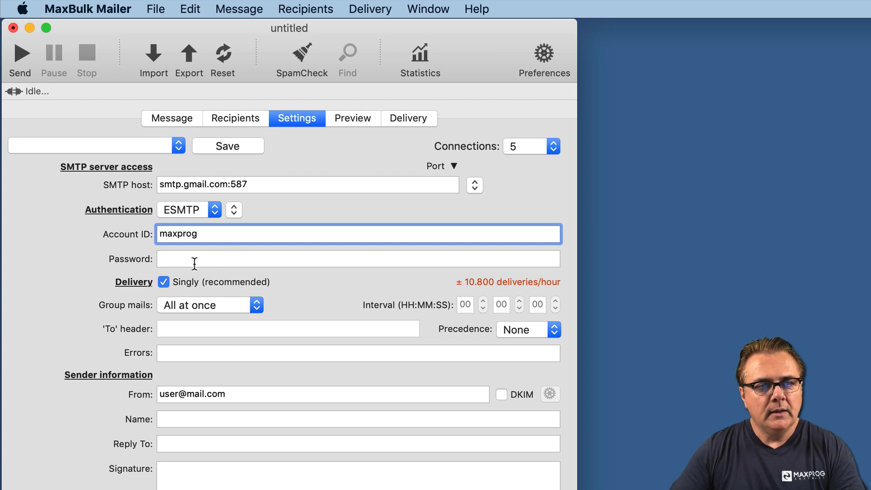
pyautogui.click(358, 259)
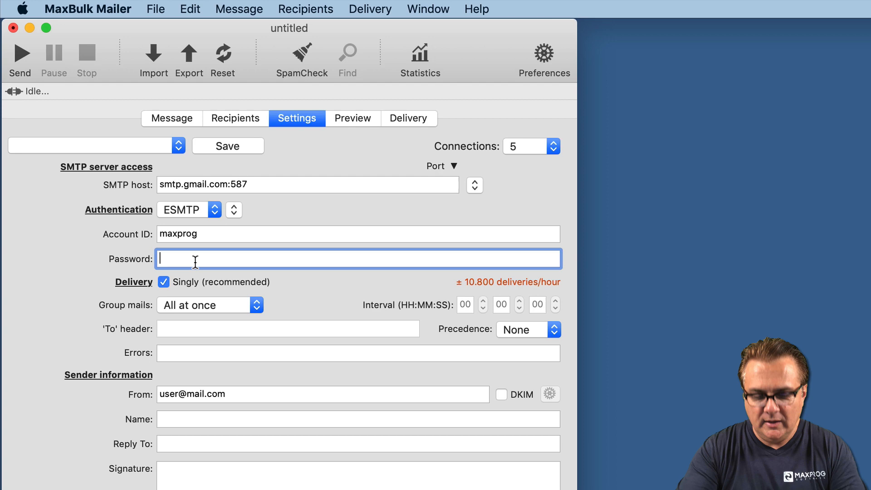
pyautogui.write('•••••')
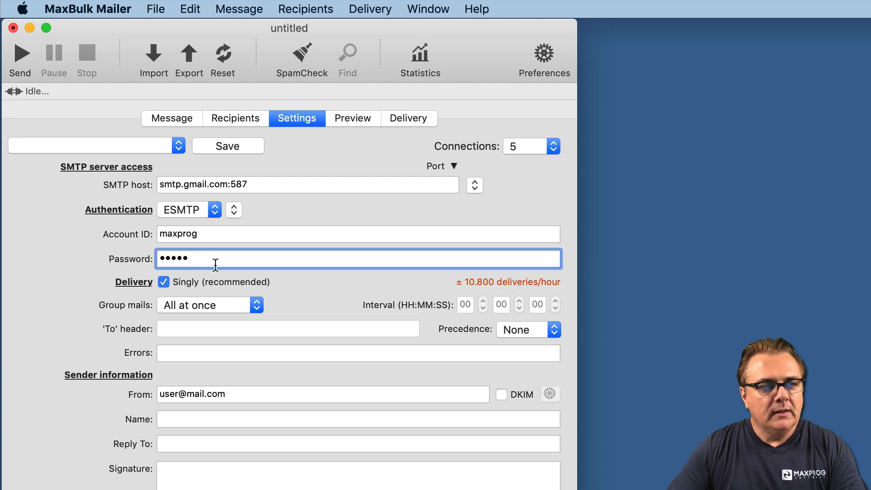
pyautogui.moveTo(529, 153)
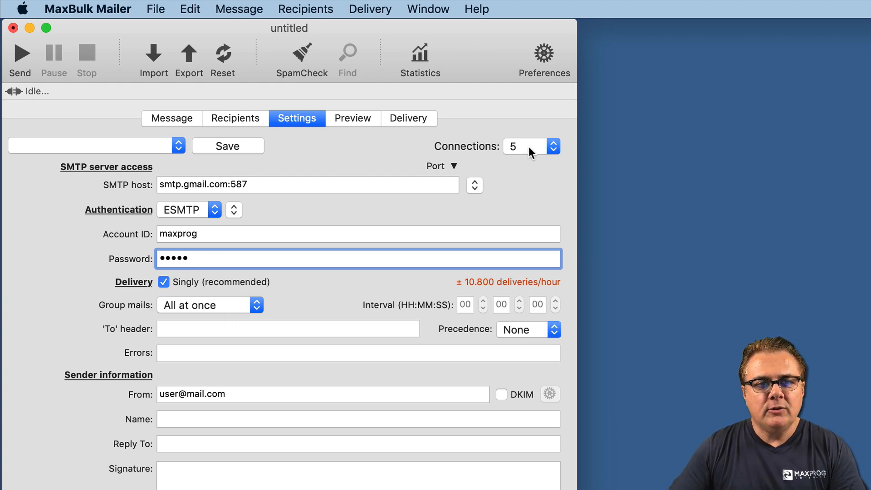
# - Reduce simultaneous connections from 5 to 3, about 8,640 deliveries per hour
pyautogui.click(523, 146)
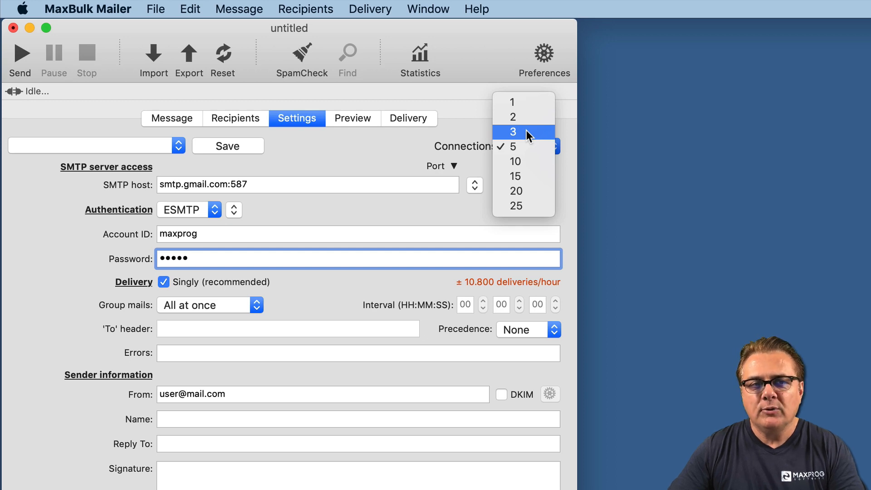
pyautogui.click(512, 131)
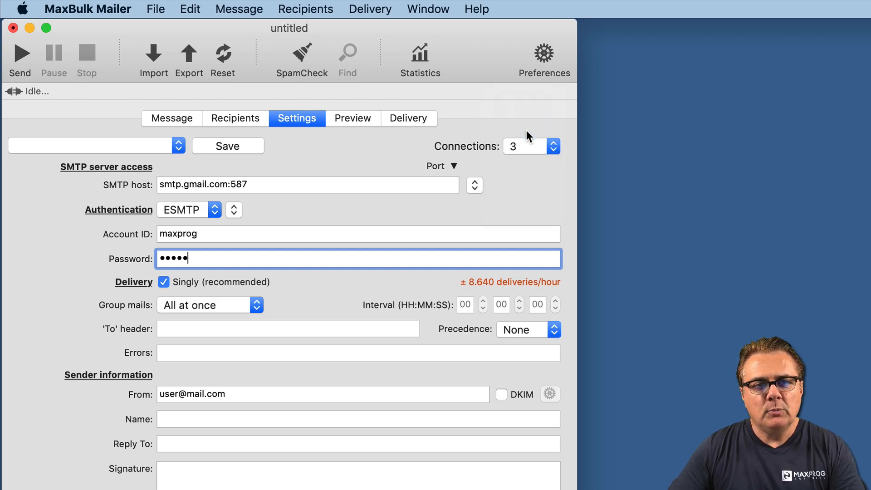
pyautogui.moveTo(387, 167)
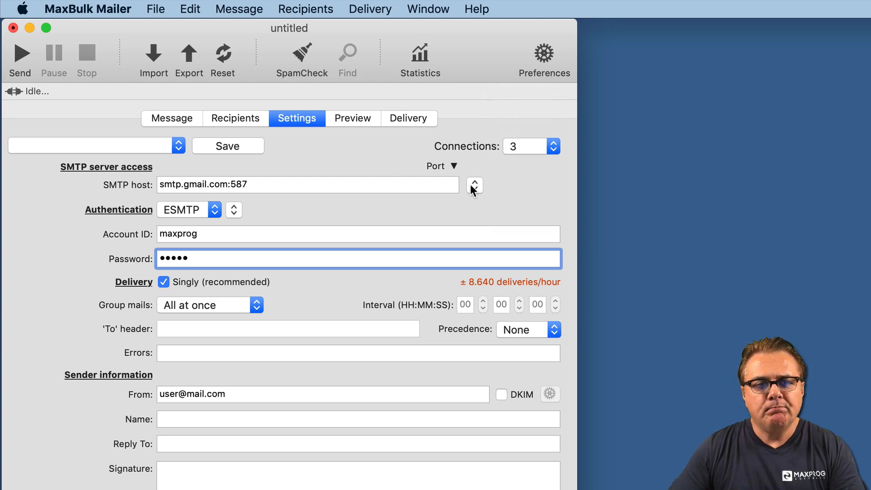
# - Secure the Gmail SMTP connection with TLS v1.2 Exp encryption
pyautogui.click(475, 185)
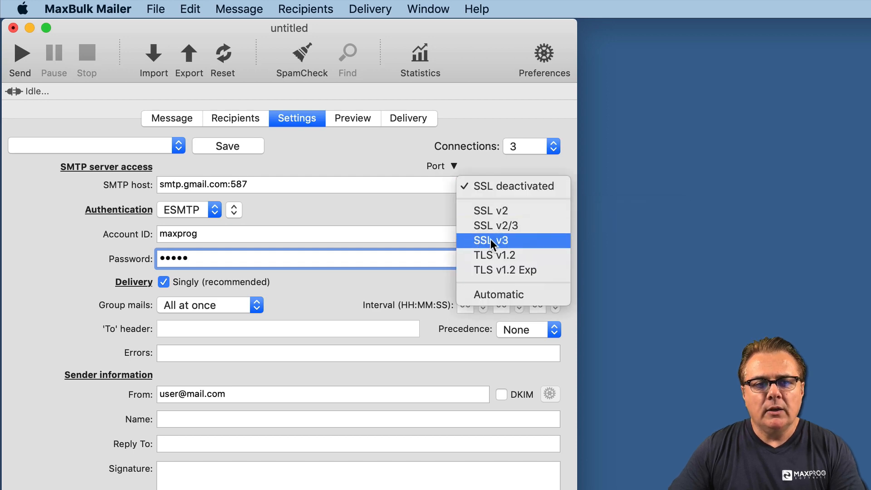
pyautogui.moveTo(494, 255)
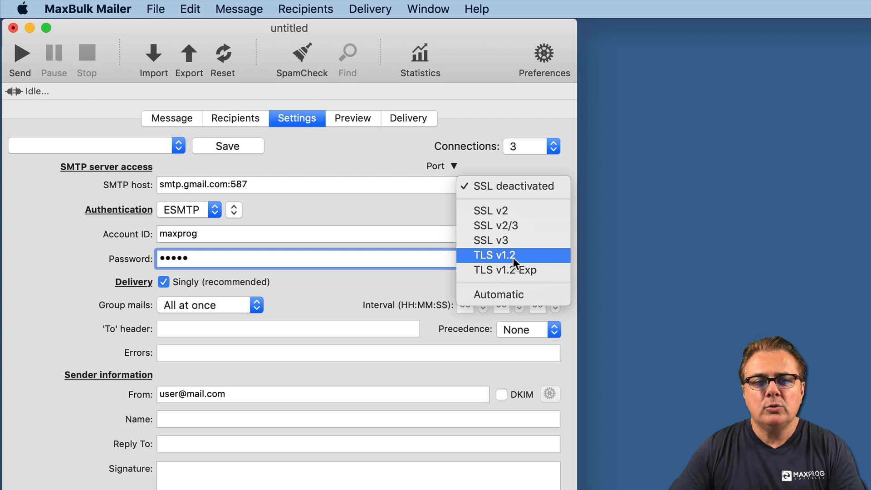
pyautogui.moveTo(516, 273)
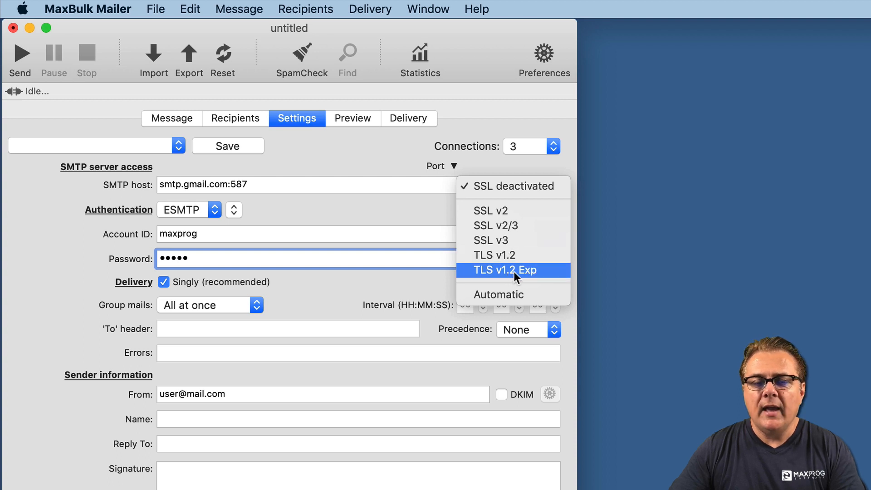
pyautogui.moveTo(493, 254)
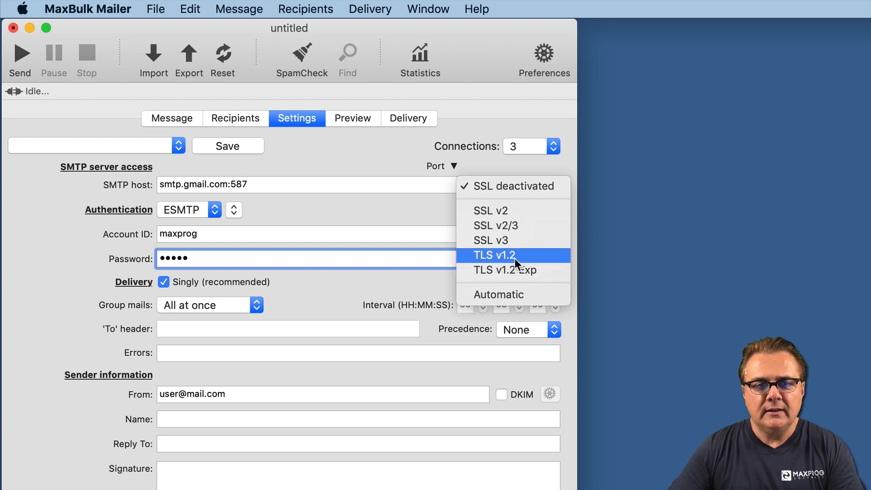
pyautogui.moveTo(505, 270)
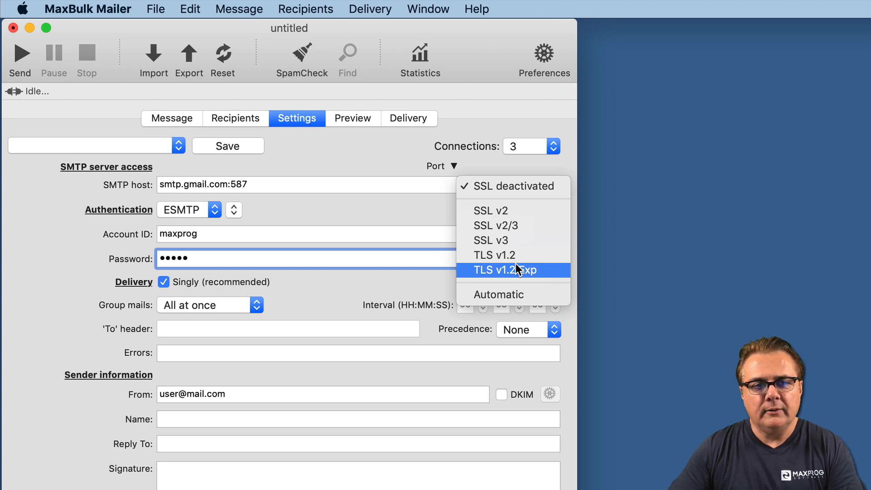
pyautogui.click(501, 270)
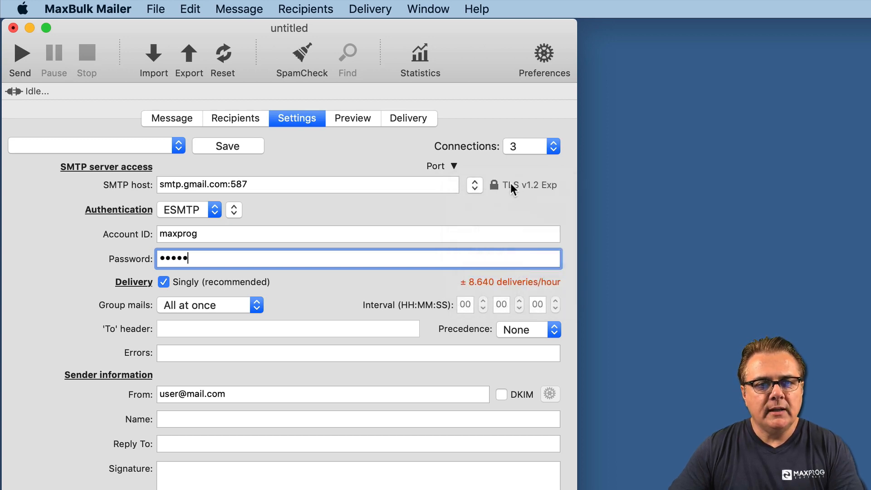
pyautogui.moveTo(547, 193)
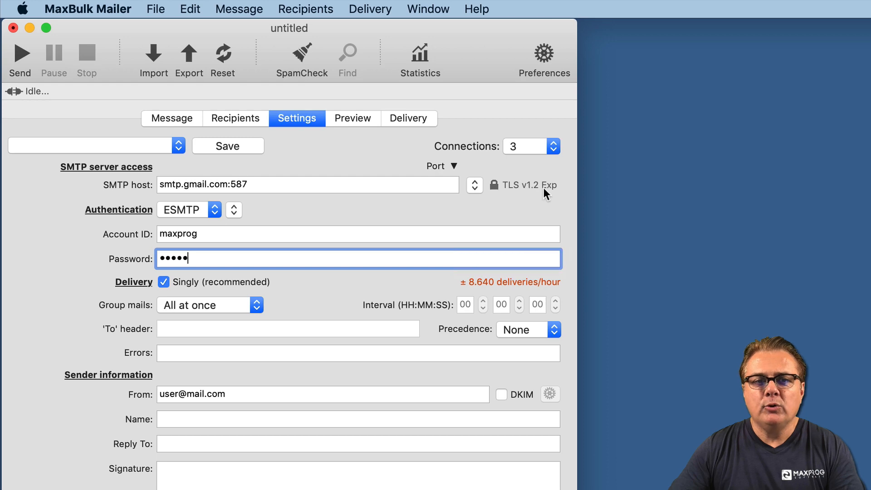
pyautogui.moveTo(206, 350)
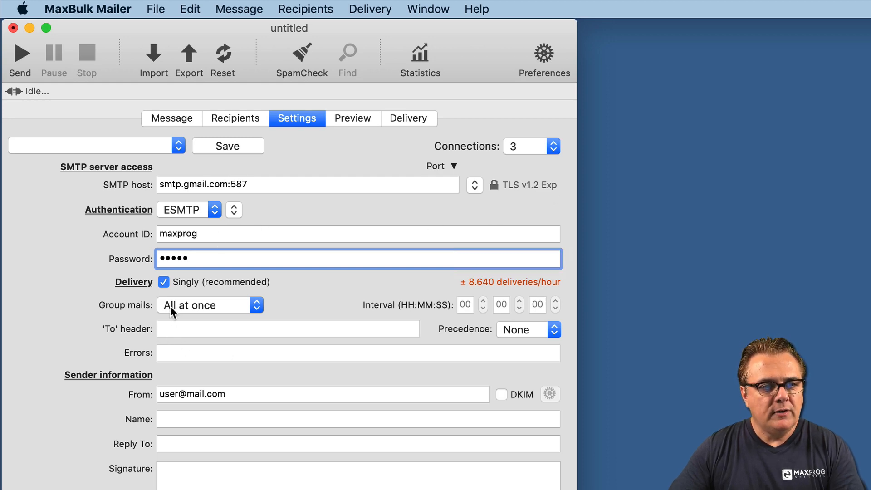
pyautogui.moveTo(210, 311)
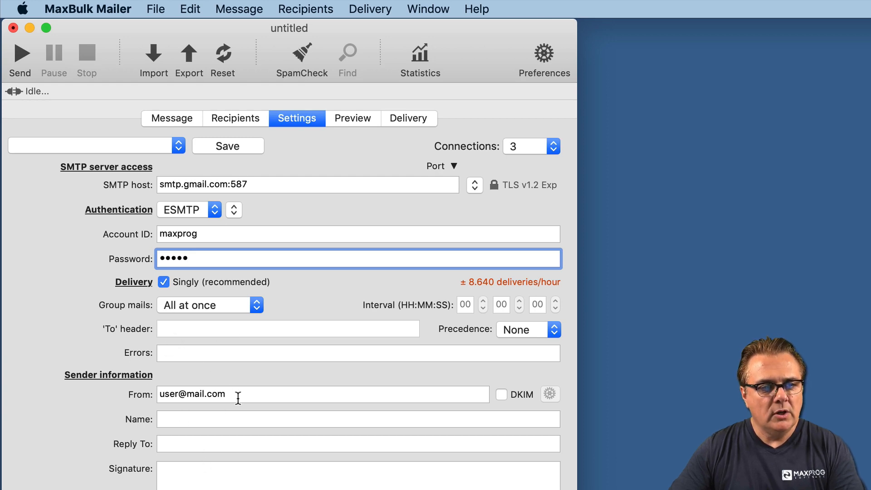
pyautogui.doubleClick(191, 393)
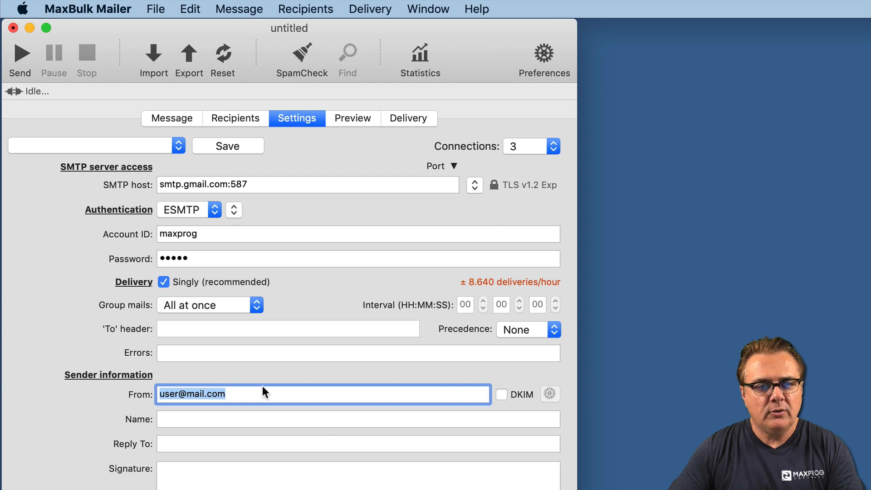
pyautogui.moveTo(300, 438)
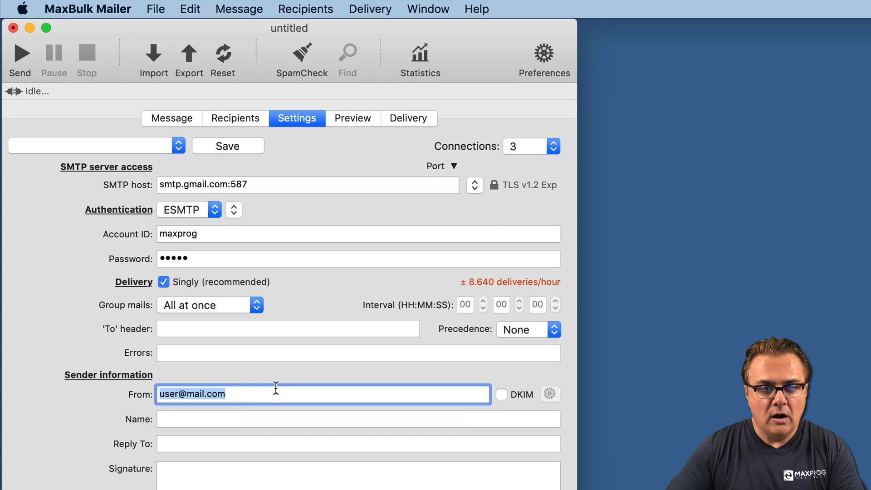
pyautogui.moveTo(276, 389)
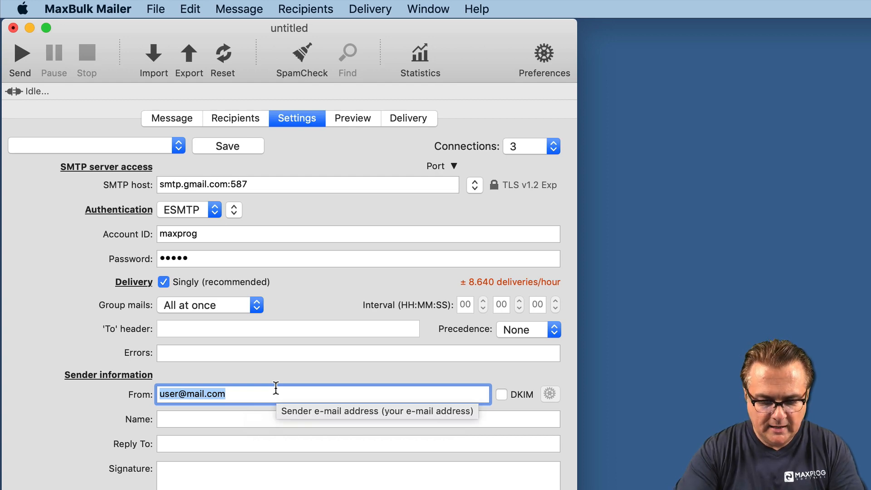
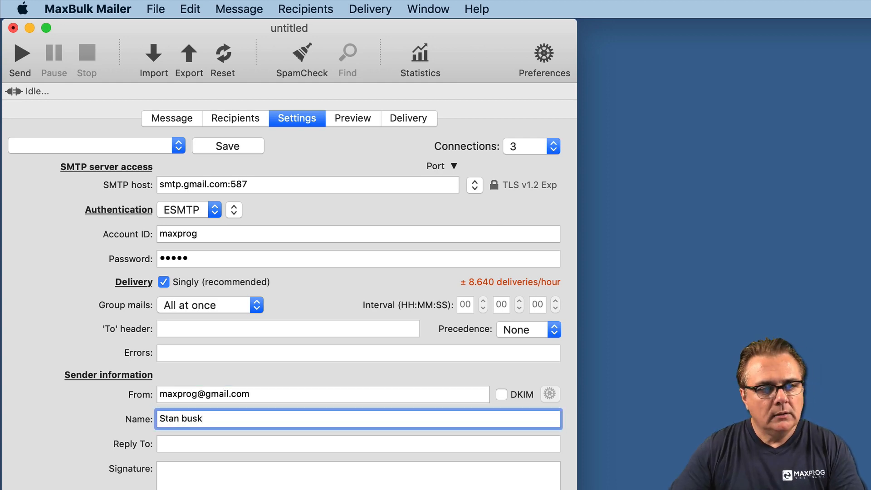
pyautogui.click(358, 444)
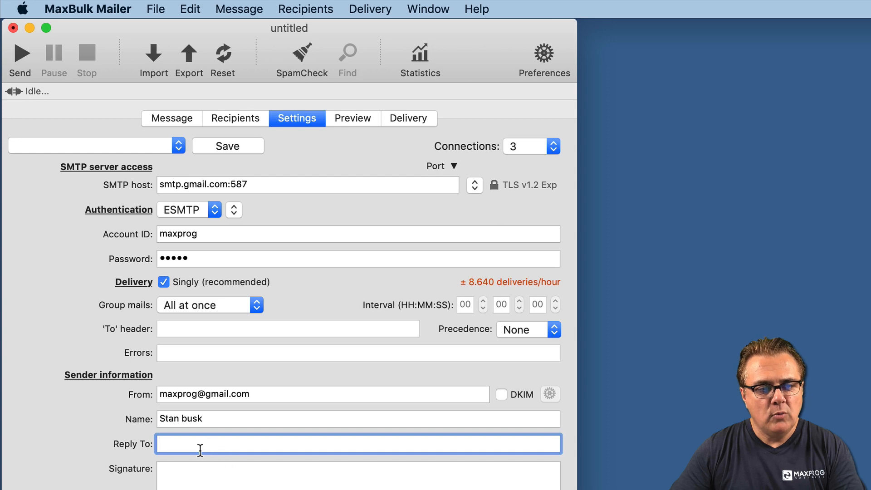
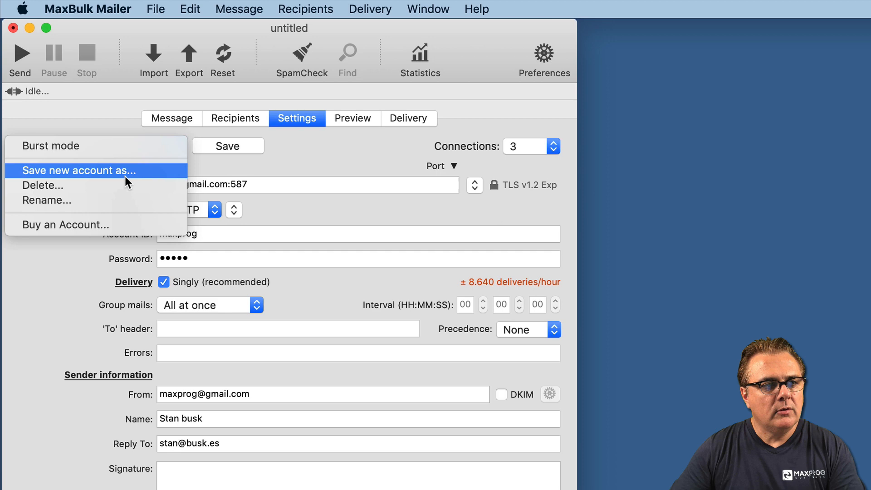
# - Save the server and sender settings as a new account named Gmail
pyautogui.click(78, 171)
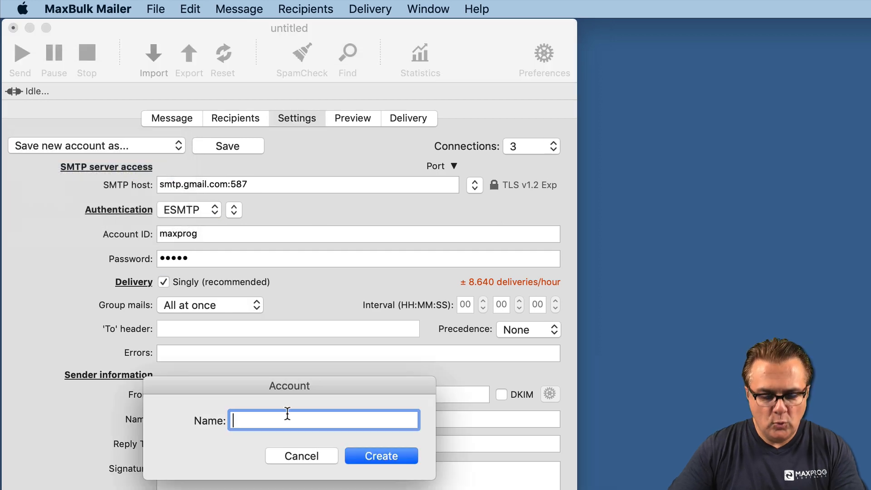
pyautogui.write('Gmail')
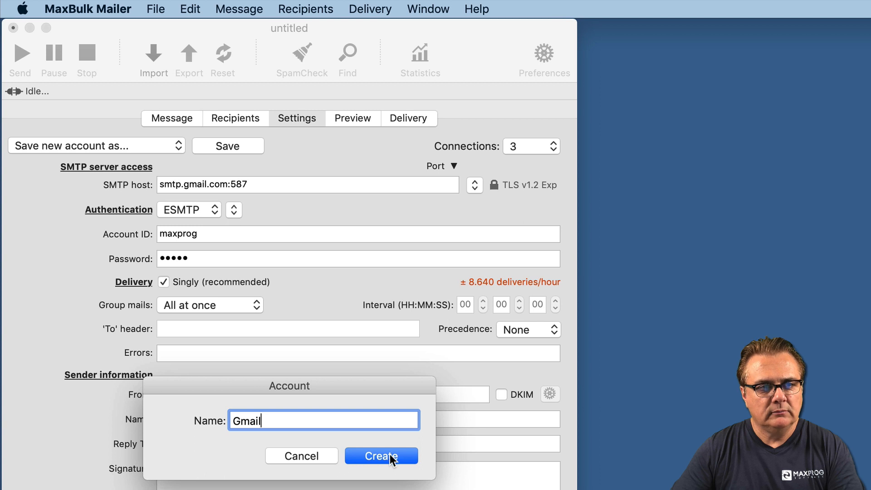
pyautogui.click(381, 456)
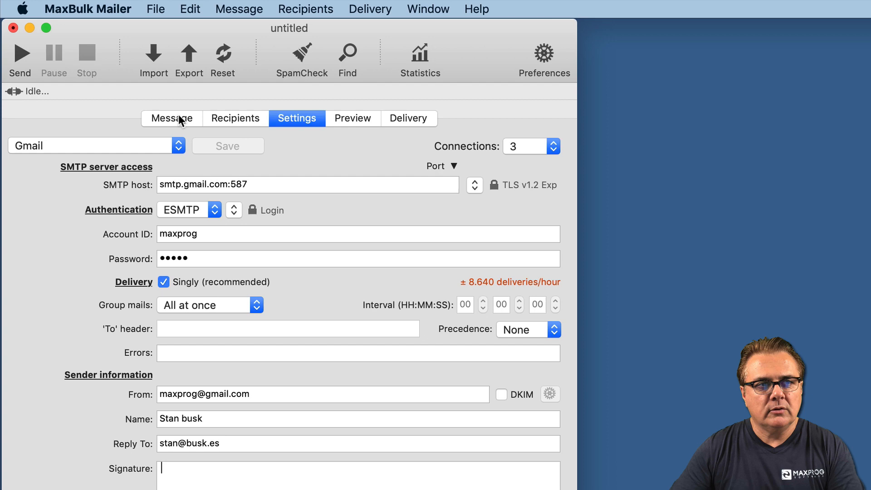
# - Write a message with subject Test and body Test
pyautogui.click(172, 118)
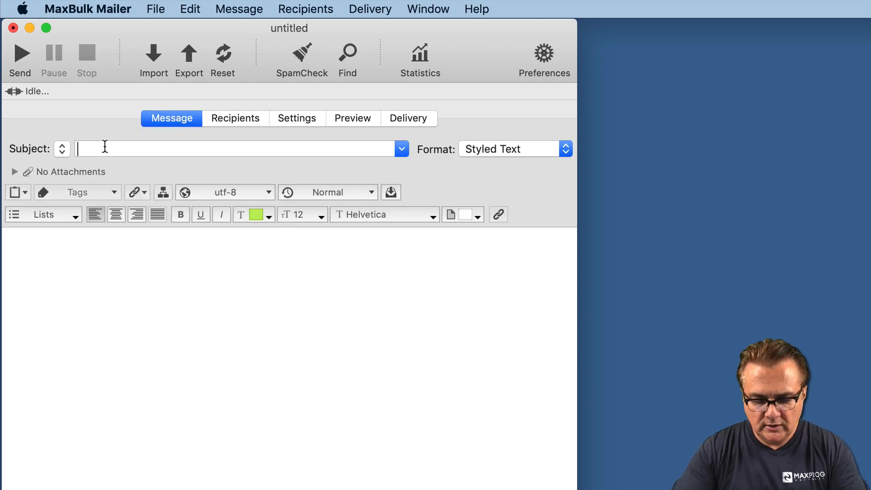
pyautogui.write('Test')
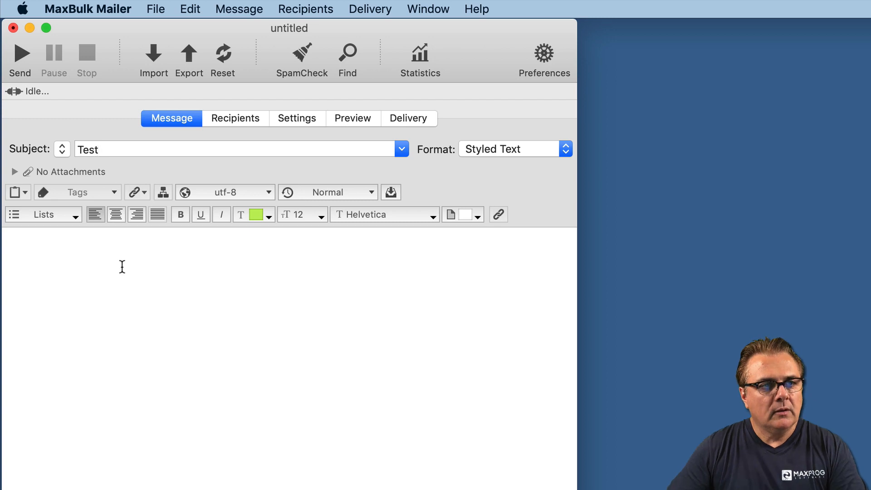
pyautogui.write('Test')
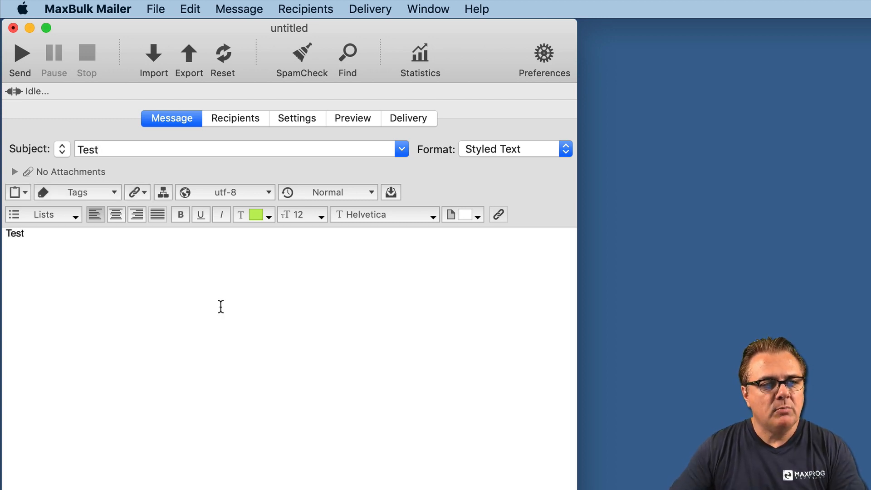
pyautogui.click(235, 118)
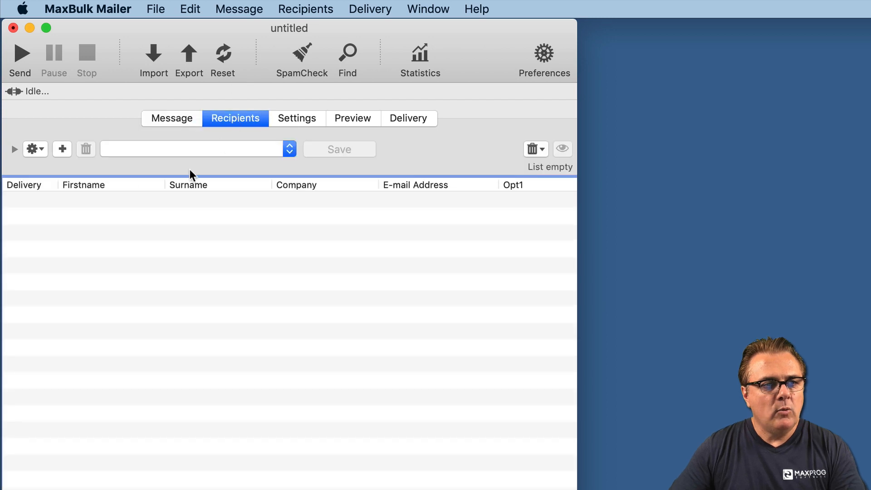
pyautogui.click(62, 148)
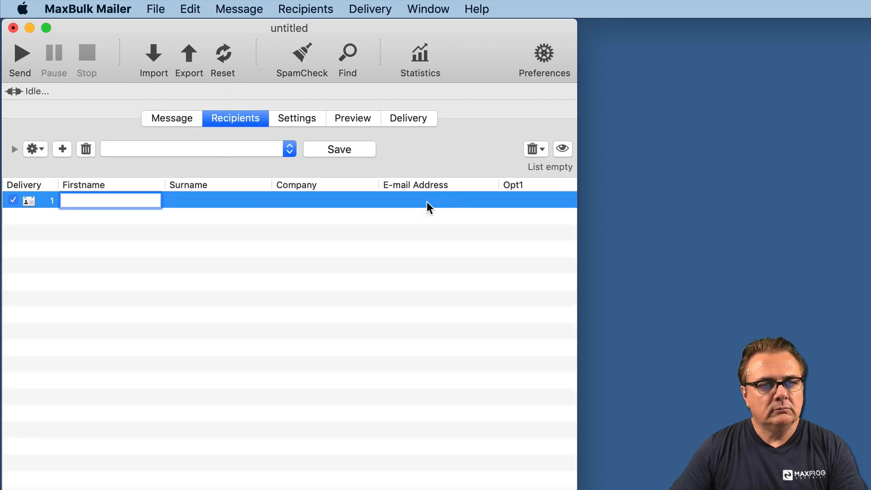
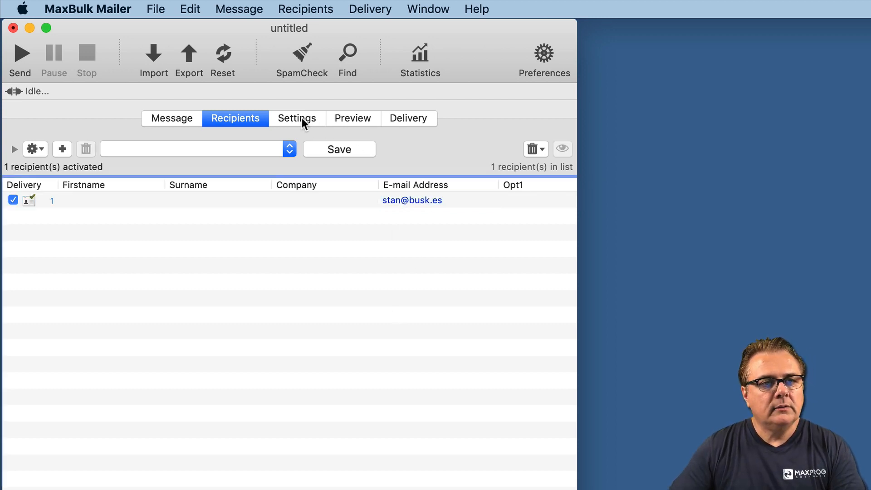
pyautogui.click(407, 117)
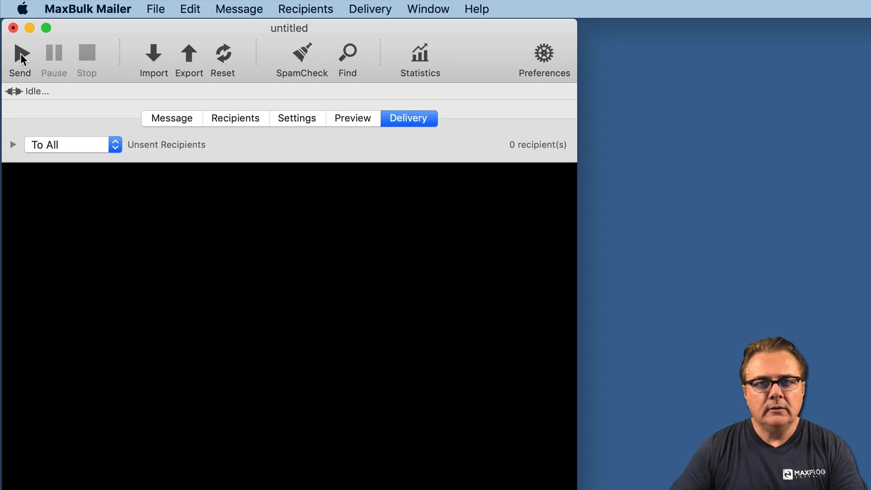
# - Send the test without saving; after Gmail's authentication error choose Set Password to fix credentials
pyautogui.click(20, 60)
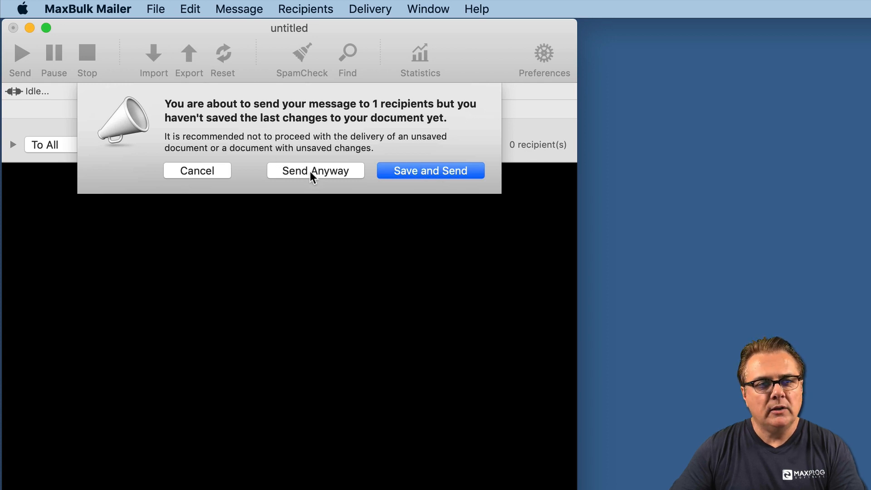
pyautogui.click(314, 171)
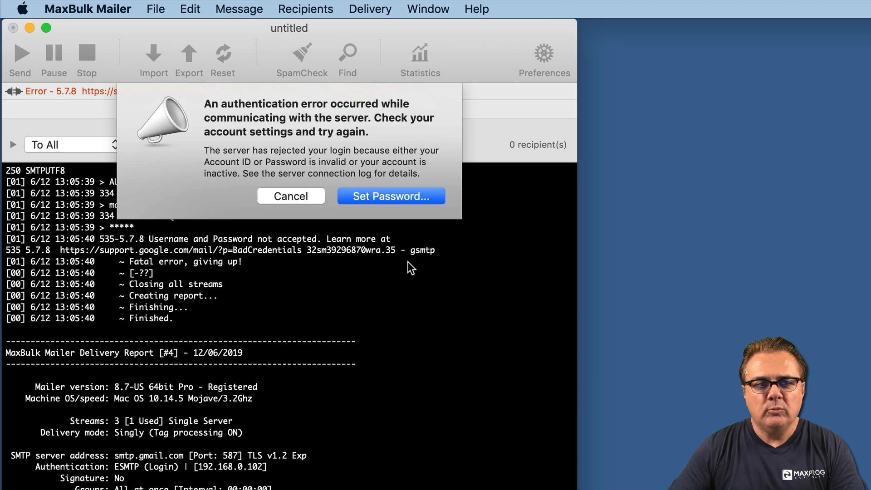
pyautogui.click(390, 196)
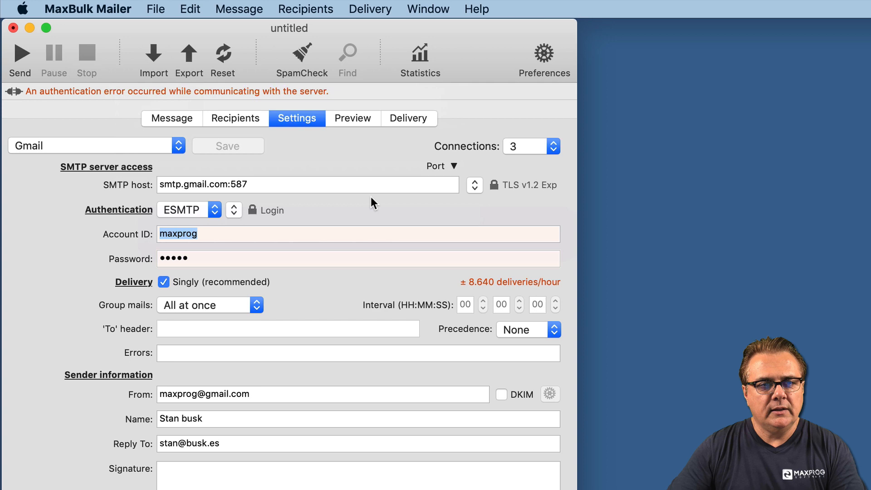
# - Enter a new Gmail password, save the account and return to the Delivery log
pyautogui.click(358, 234)
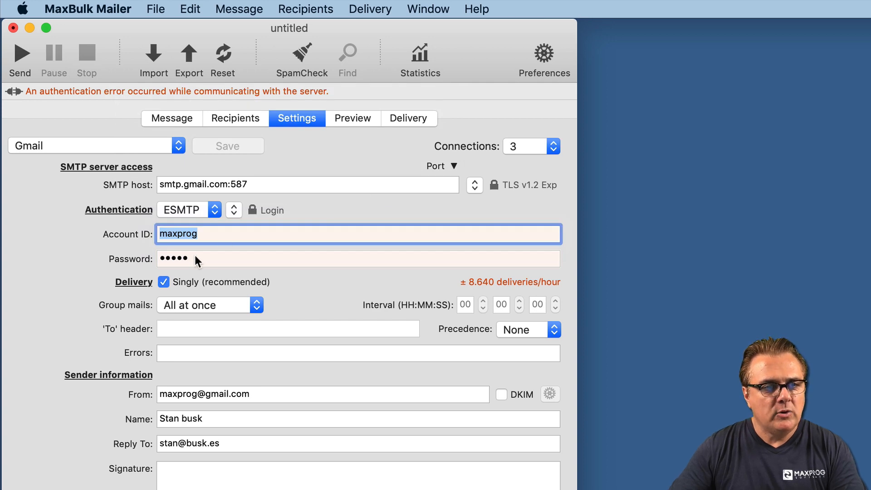
pyautogui.click(358, 258)
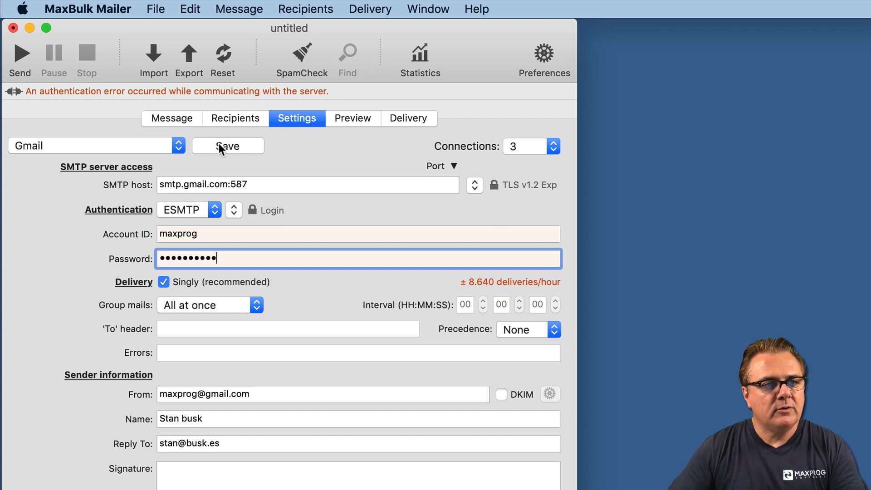
pyautogui.click(228, 146)
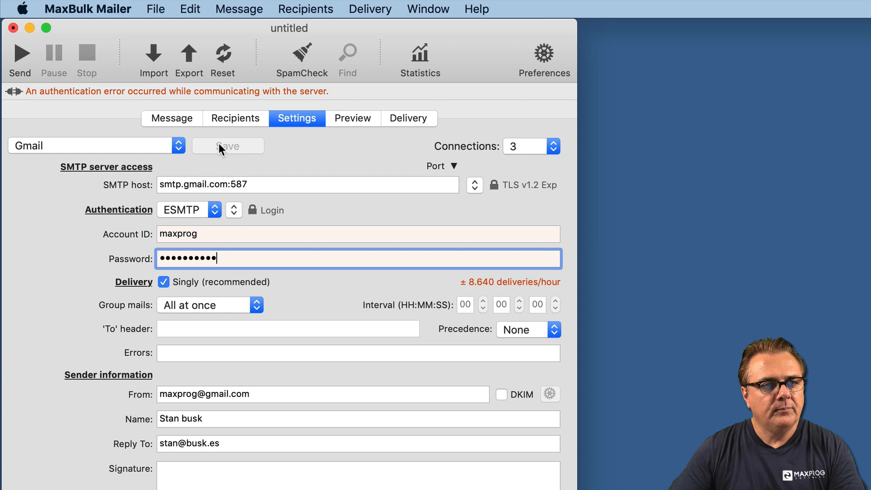
pyautogui.click(409, 118)
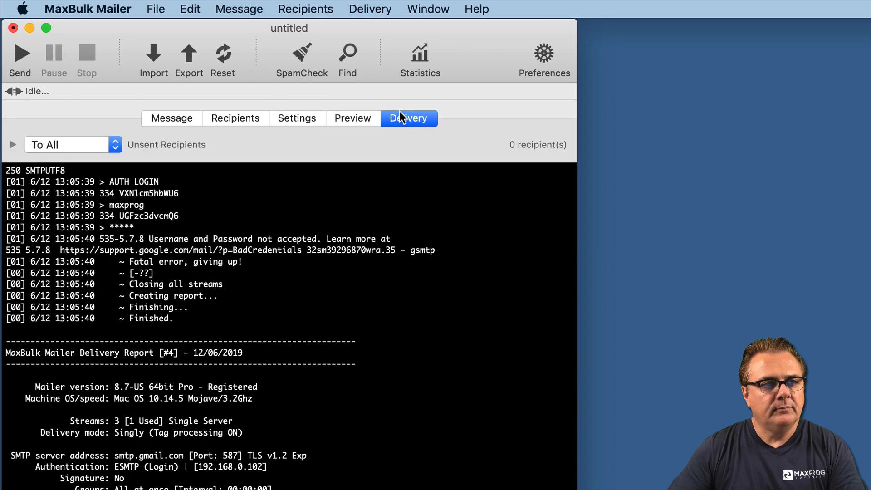
# - Send the test anyway without saving; on the authentication error choose Set Password to reopen Settings
pyautogui.click(20, 56)
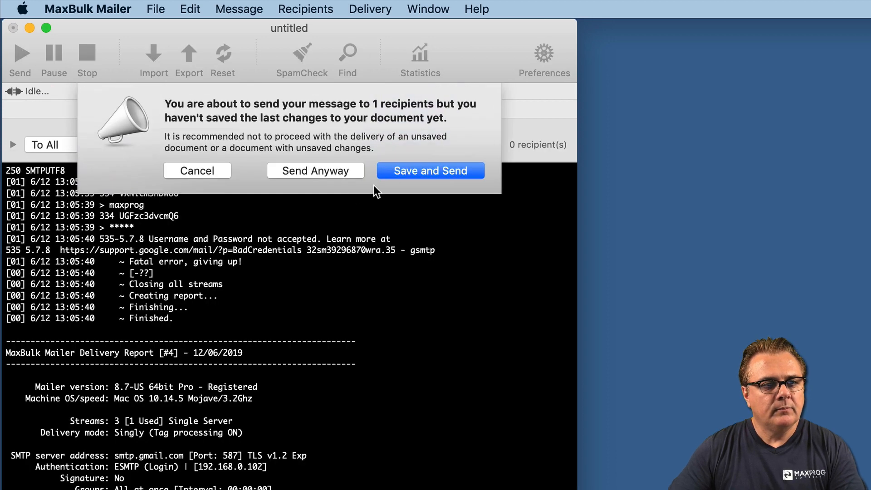
pyautogui.click(197, 170)
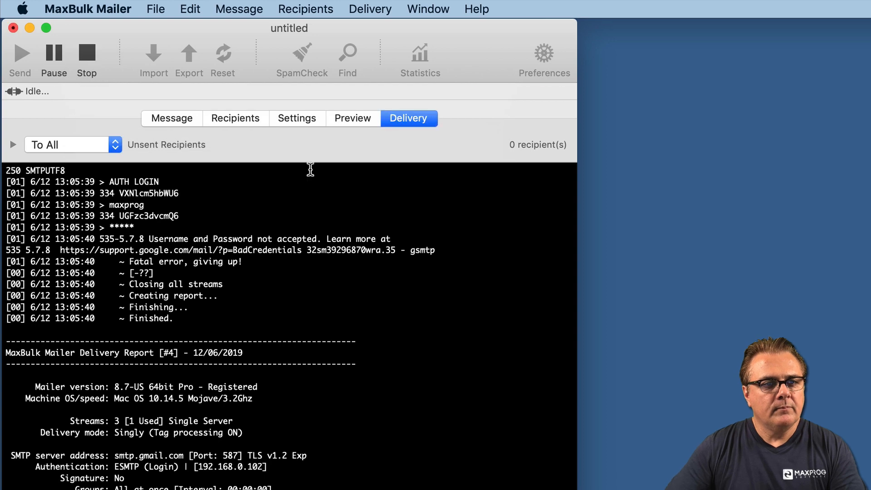
pyautogui.click(20, 53)
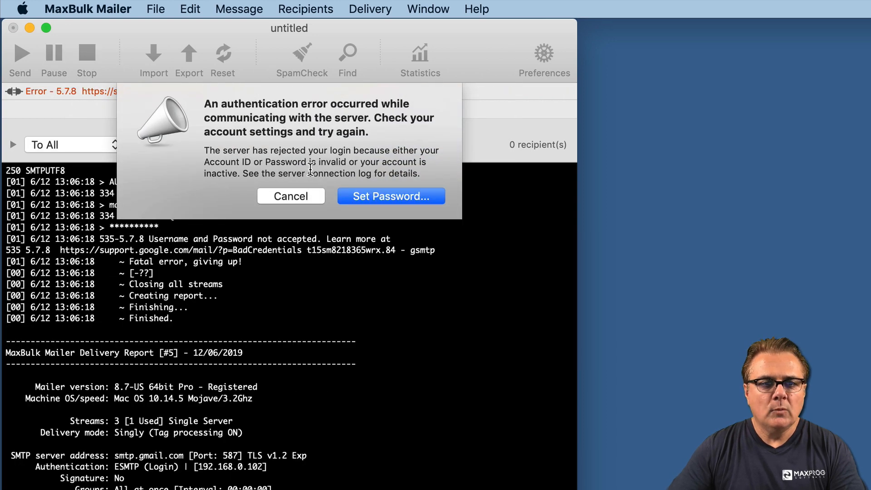
pyautogui.click(390, 196)
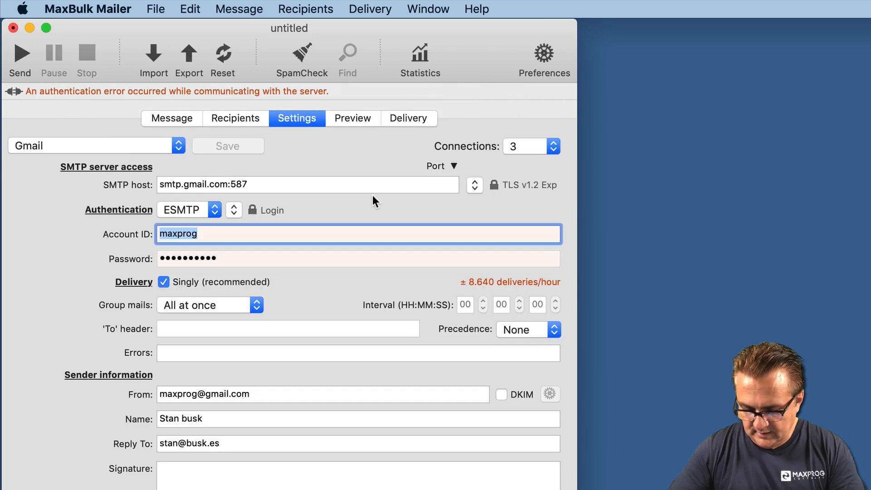
# - Retype the Gmail password and deliver the test message successfully to its one recipient
pyautogui.click(358, 258)
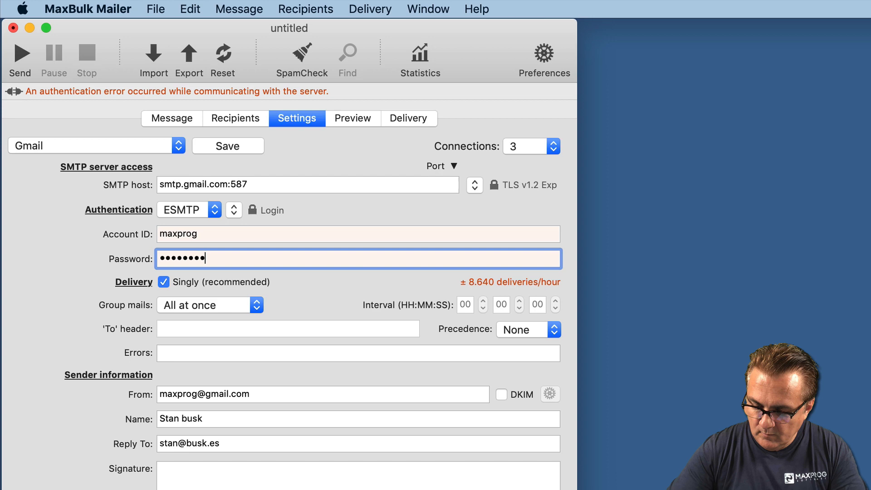
pyautogui.write('••')
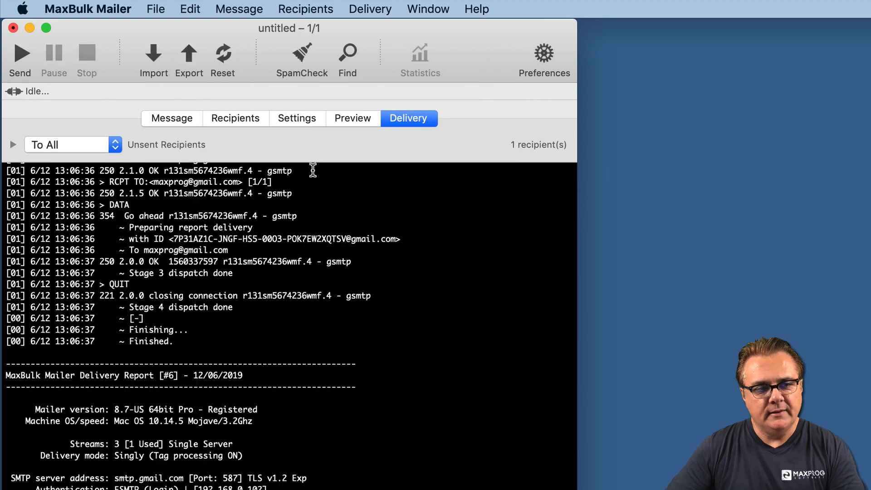
pyautogui.moveTo(273, 365)
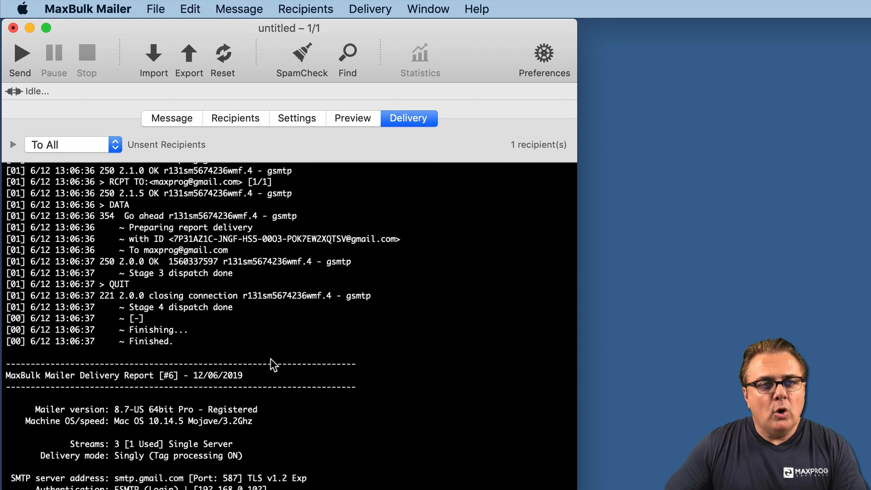
pyautogui.moveTo(70, 387)
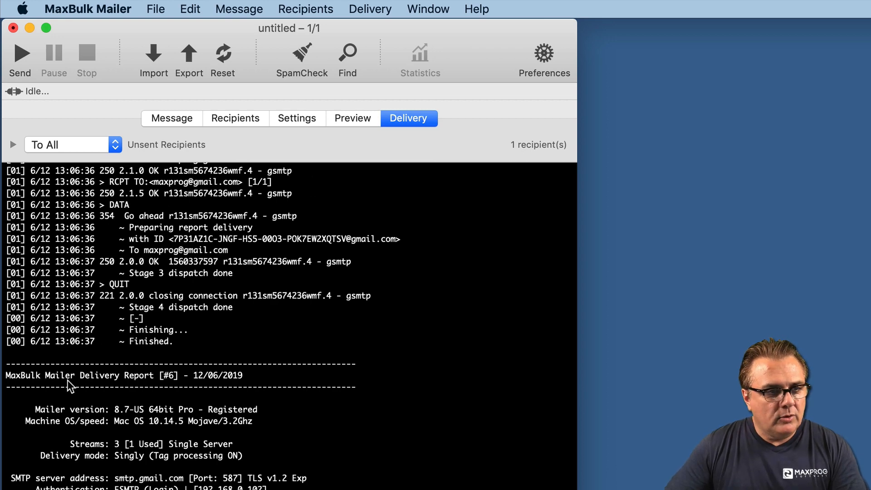
pyautogui.scroll(-3)
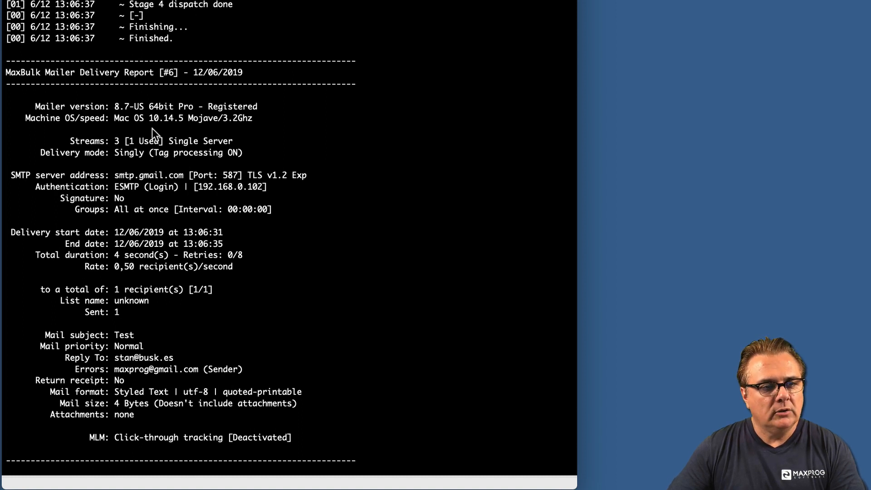
pyautogui.moveTo(92, 115)
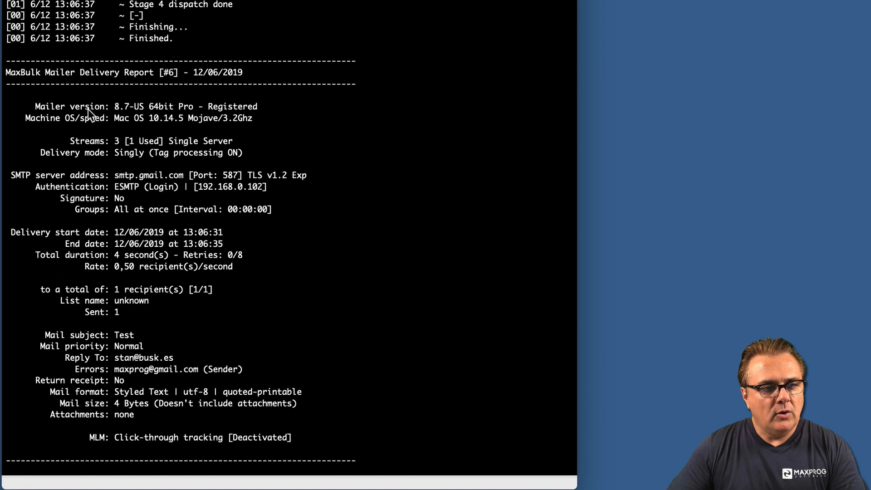
pyautogui.moveTo(126, 135)
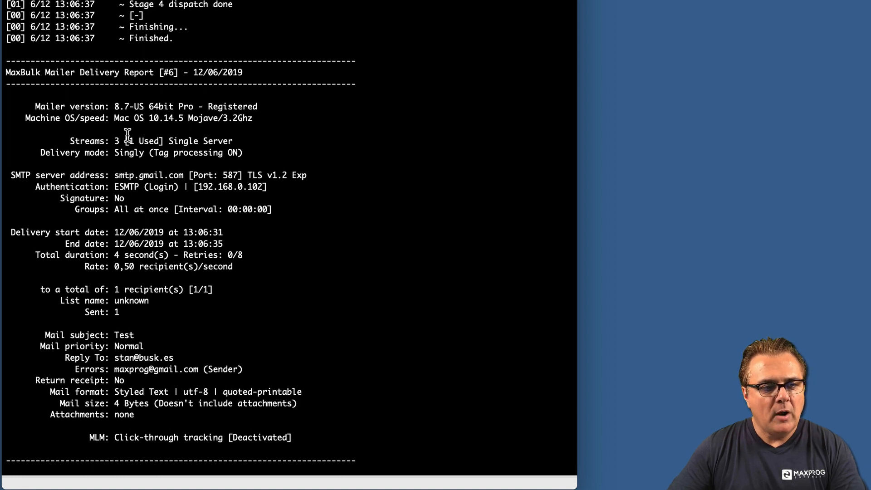
pyautogui.moveTo(127, 157)
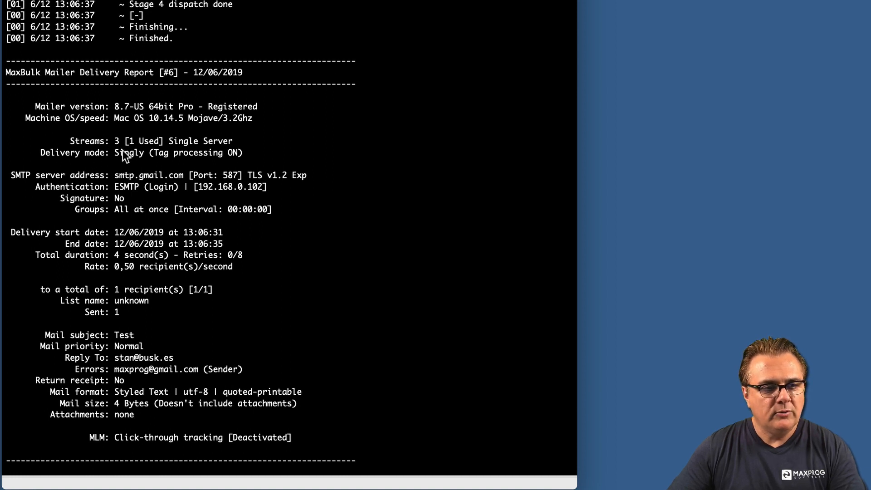
pyautogui.moveTo(94, 178)
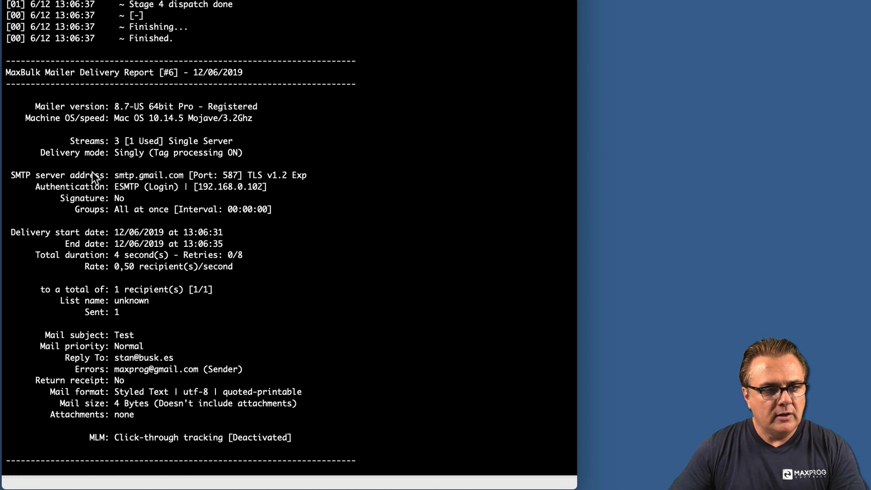
pyautogui.moveTo(86, 233)
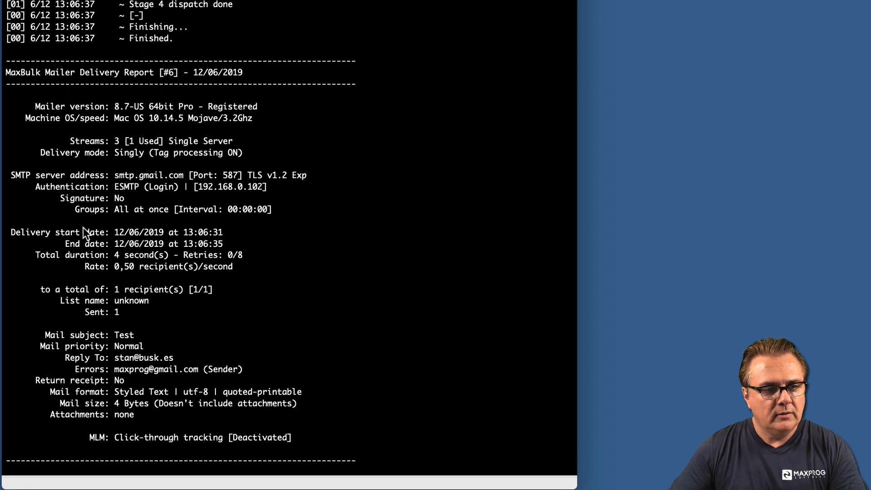
pyautogui.moveTo(108, 256)
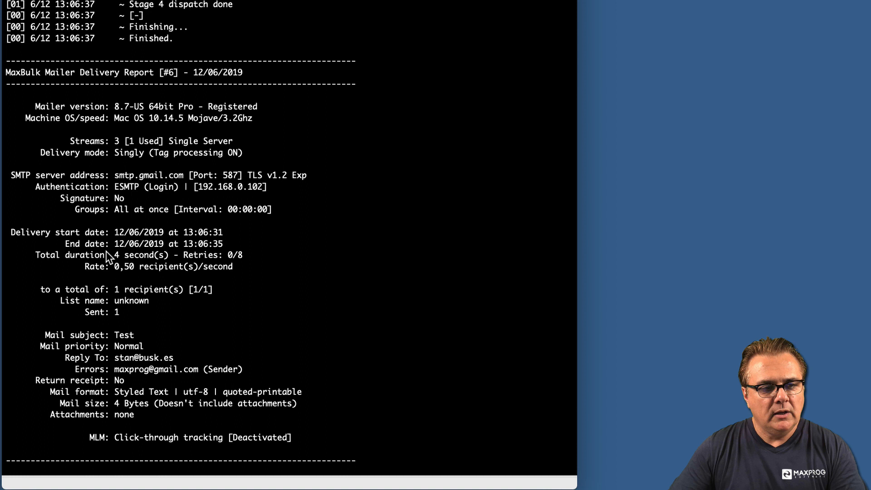
pyautogui.moveTo(142, 264)
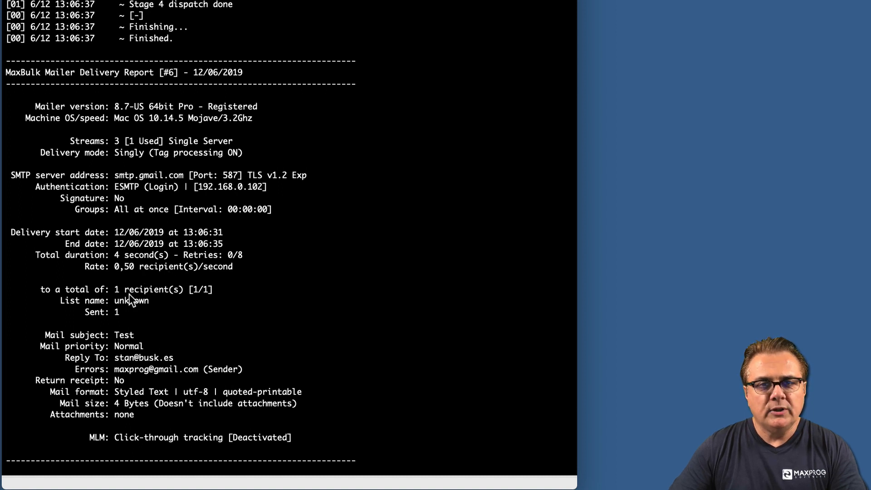
pyautogui.moveTo(120, 317)
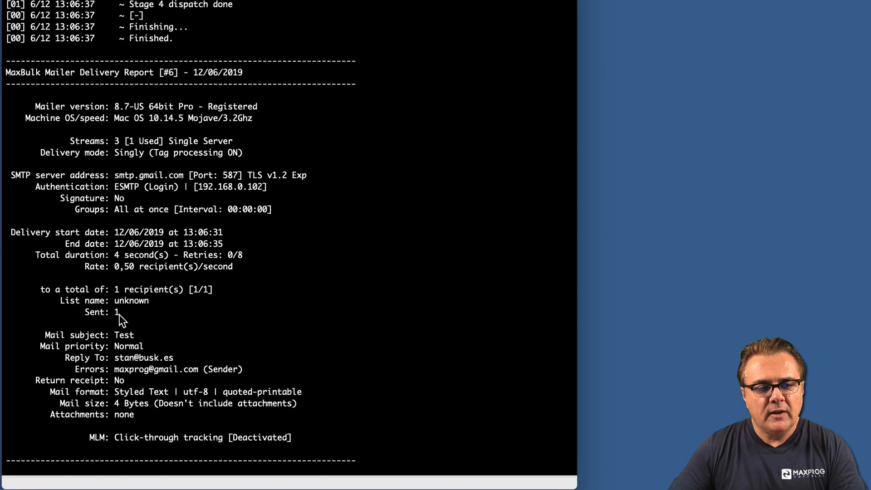
pyautogui.moveTo(127, 319)
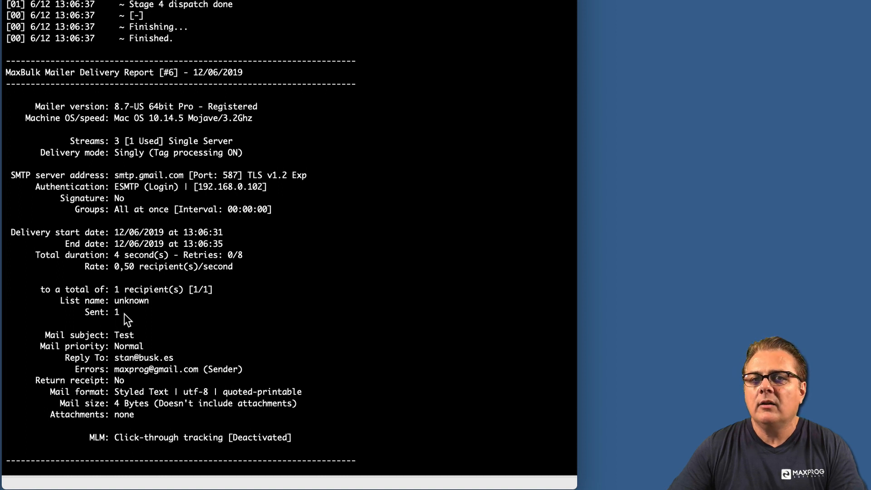
pyautogui.moveTo(131, 348)
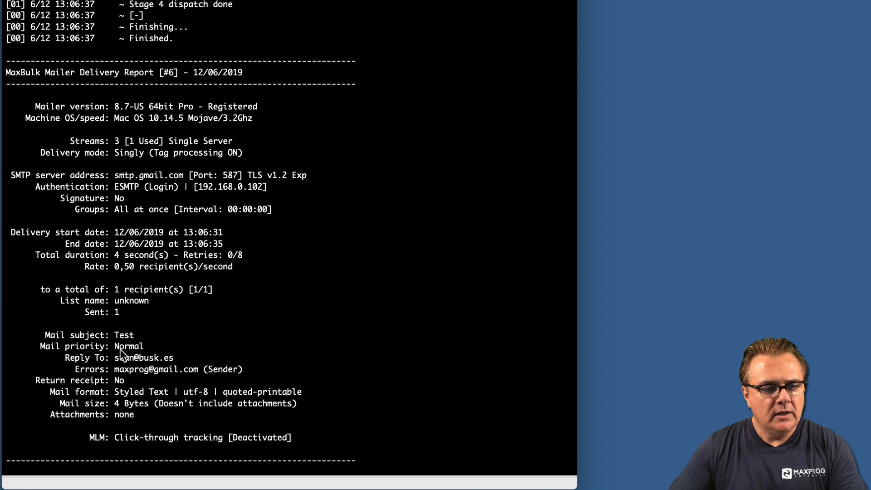
pyautogui.moveTo(309, 28)
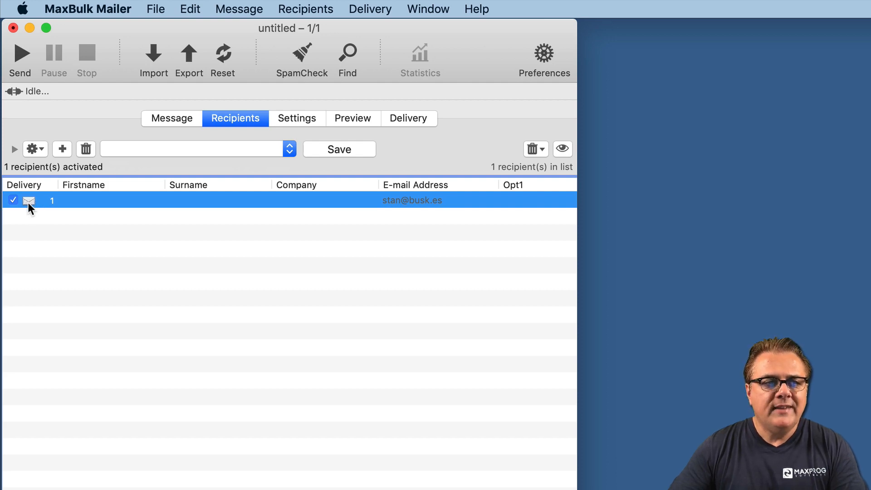
pyautogui.moveTo(25, 207)
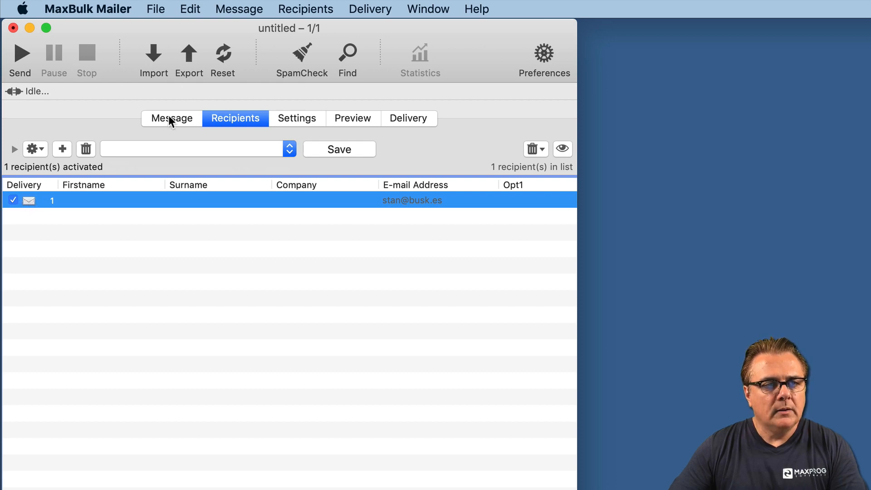
# - Show the Gmail account's Settings with its SMTP, login and sender details
pyautogui.click(297, 118)
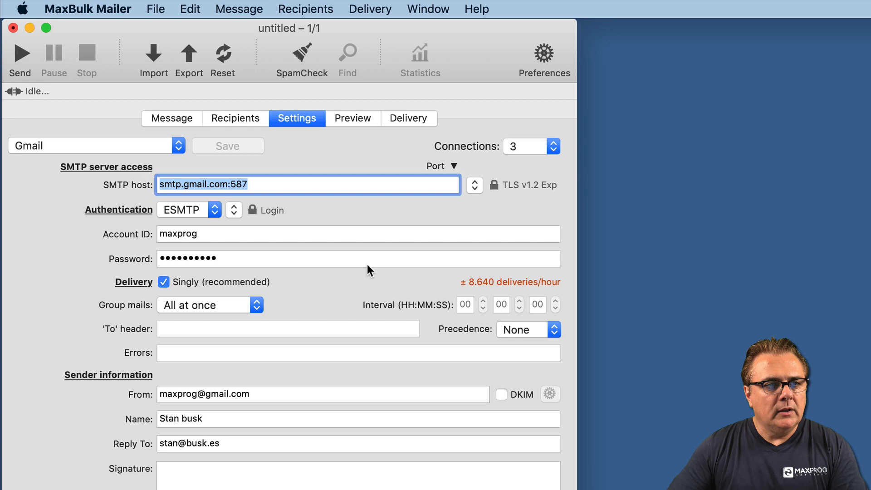
pyautogui.moveTo(476, 234)
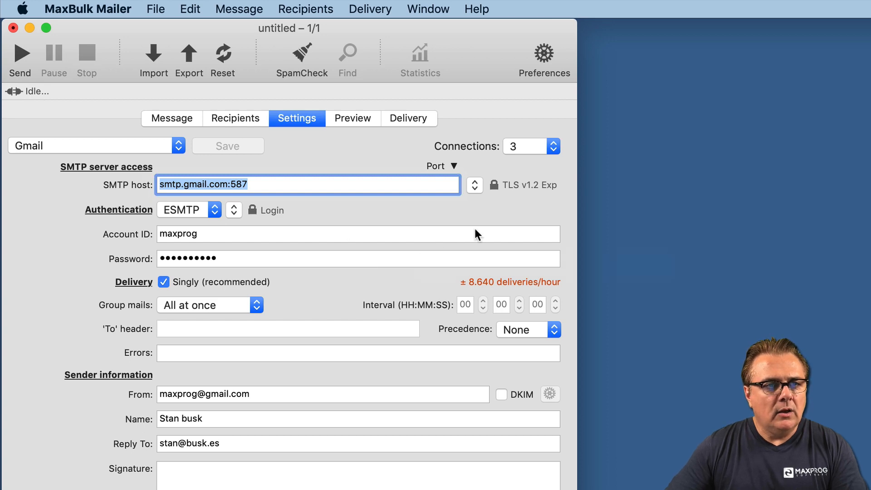
pyautogui.moveTo(104, 159)
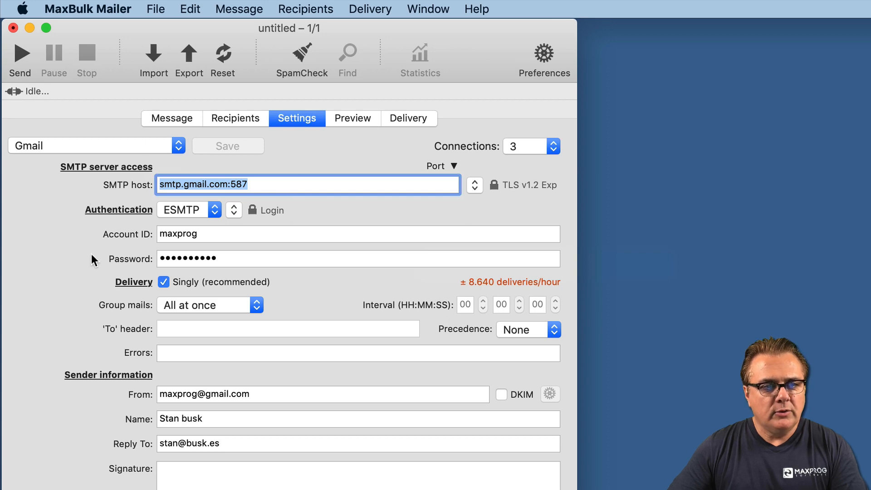
pyautogui.moveTo(352, 174)
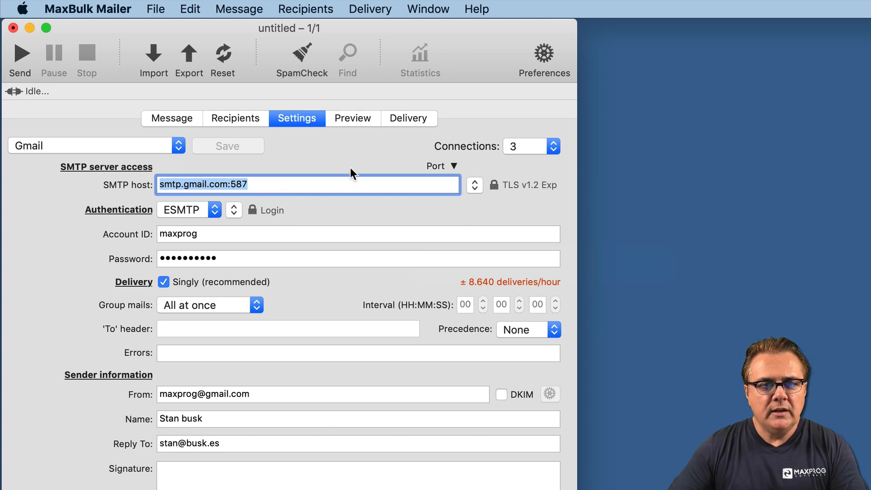
pyautogui.moveTo(523, 154)
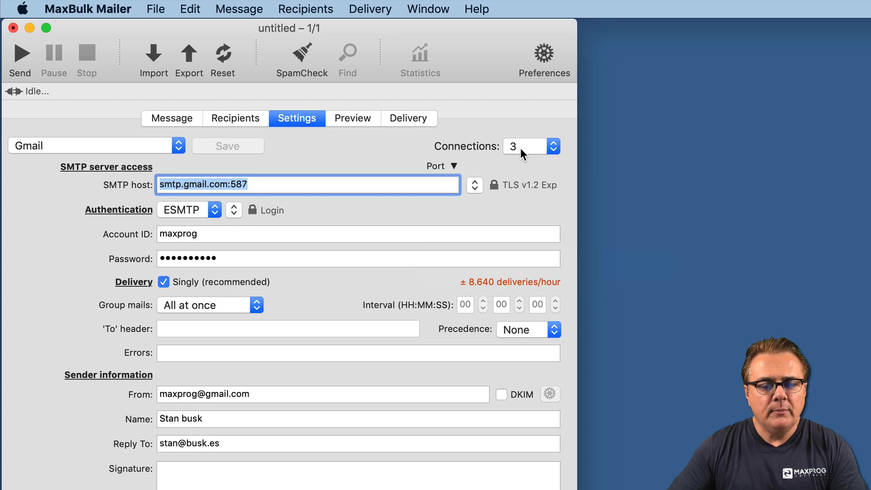
pyautogui.moveTo(422, 234)
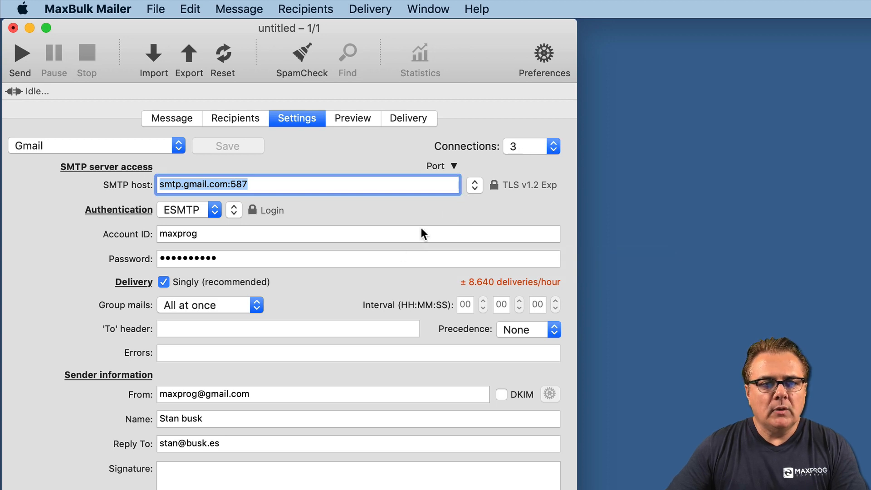
pyautogui.moveTo(190, 327)
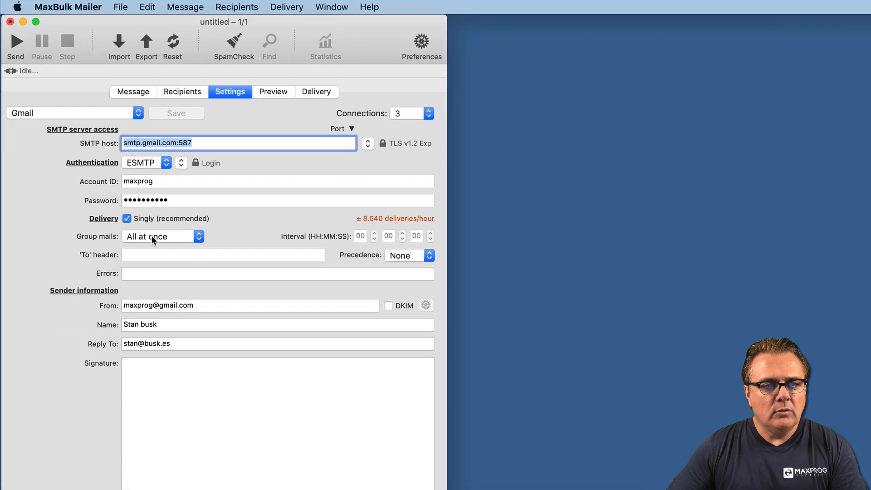
# - Set Group mails to 500 and step the interval between groups to 05:00:00
pyautogui.click(162, 236)
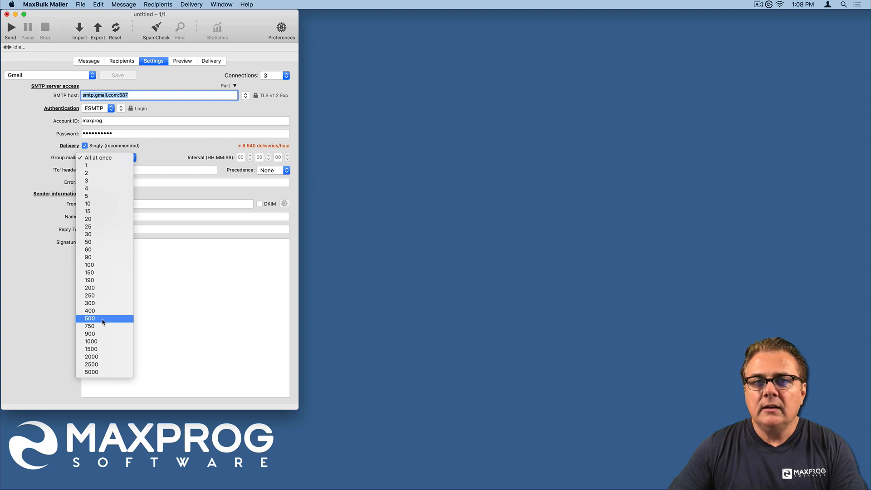
pyautogui.click(90, 318)
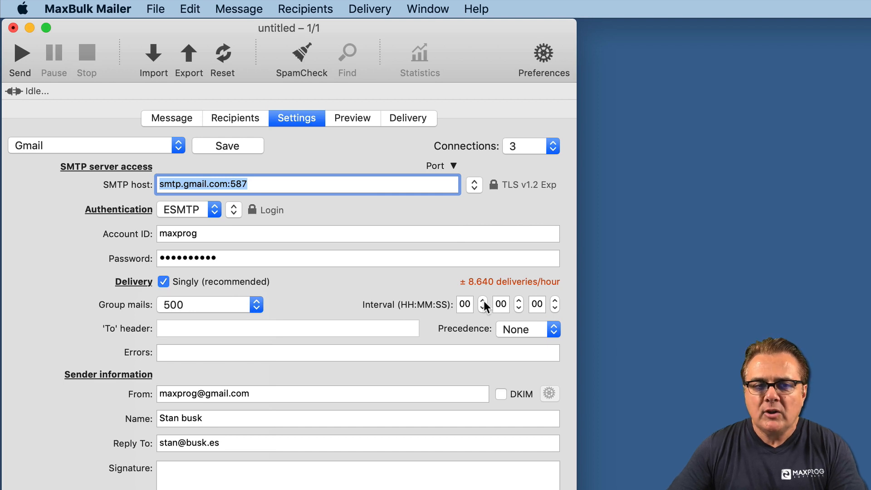
pyautogui.click(481, 300)
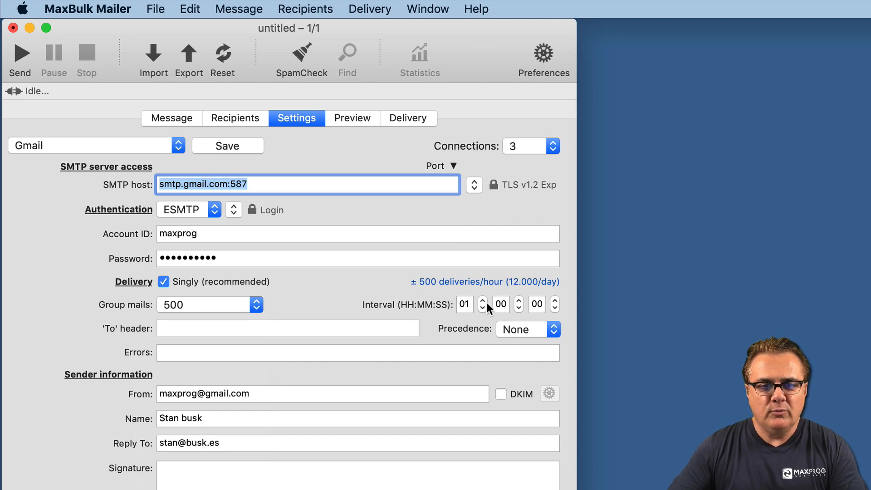
pyautogui.click(481, 300)
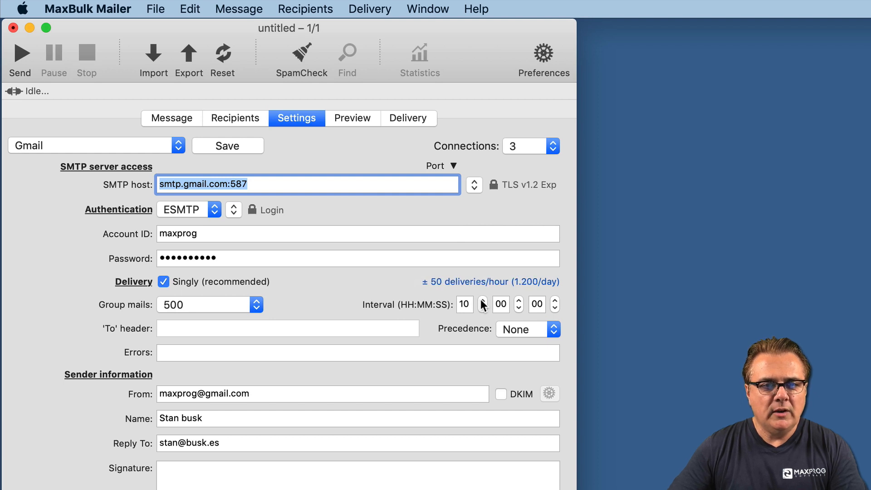
pyautogui.click(482, 301)
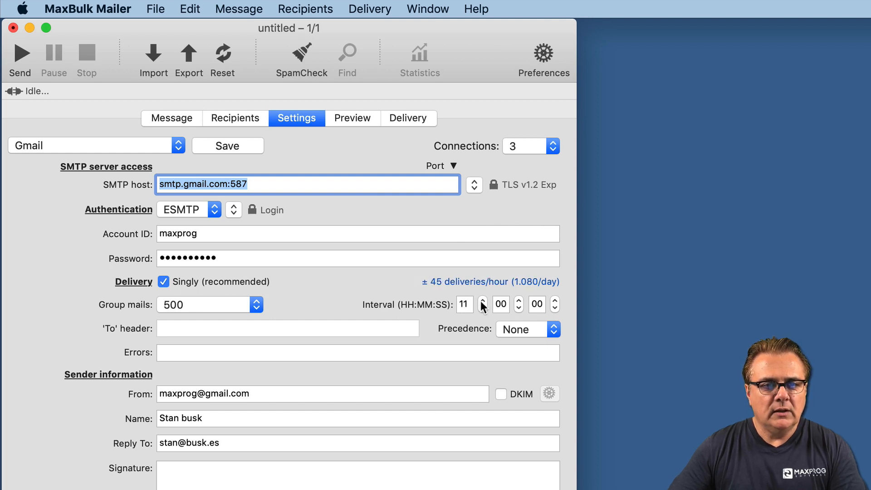
pyautogui.moveTo(214, 310)
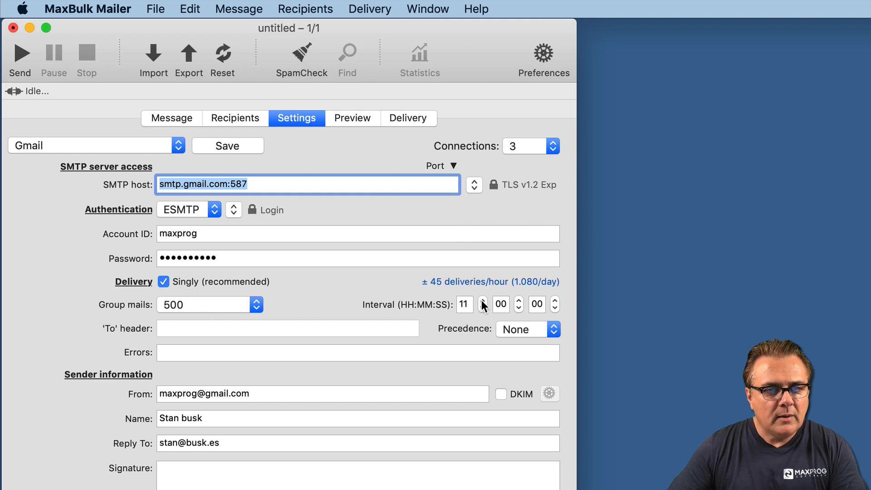
pyautogui.click(481, 301)
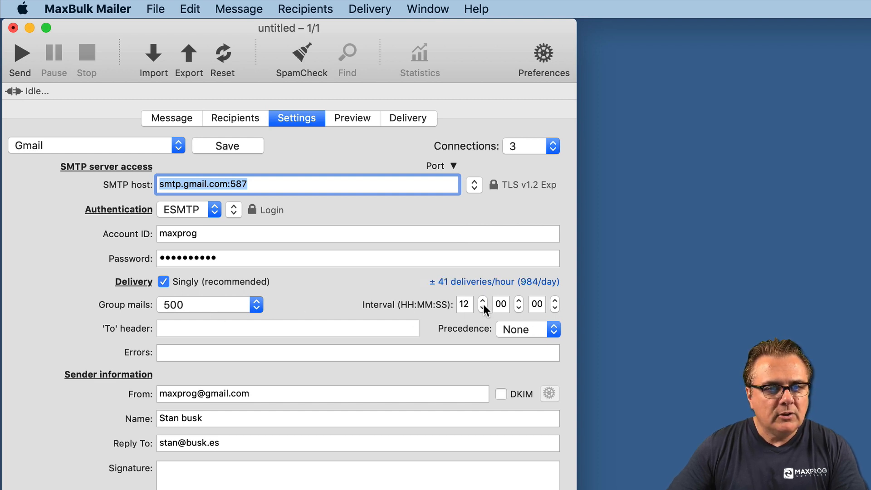
pyautogui.click(482, 308)
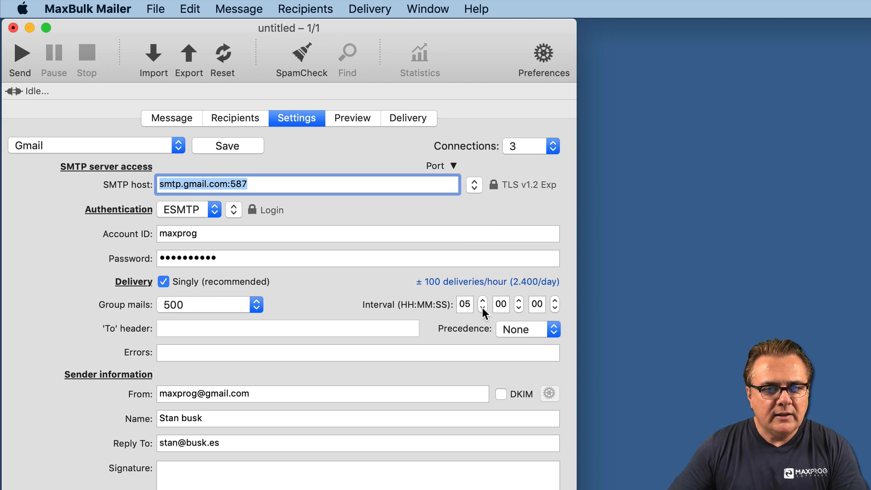
pyautogui.moveTo(482, 311)
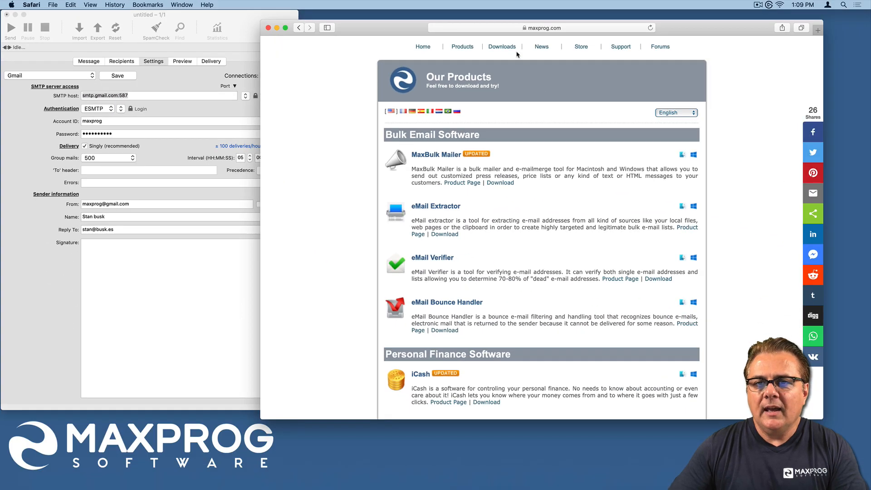
# - Open Maxprog's MaxBulk Mailer FAQ on sending with Gmail and highlight the recommended group size of 50
pyautogui.click(620, 46)
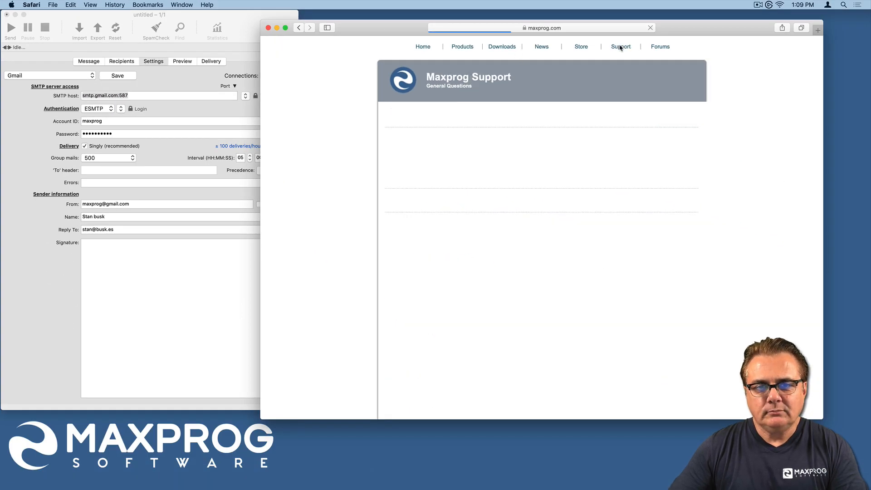
pyautogui.click(620, 46)
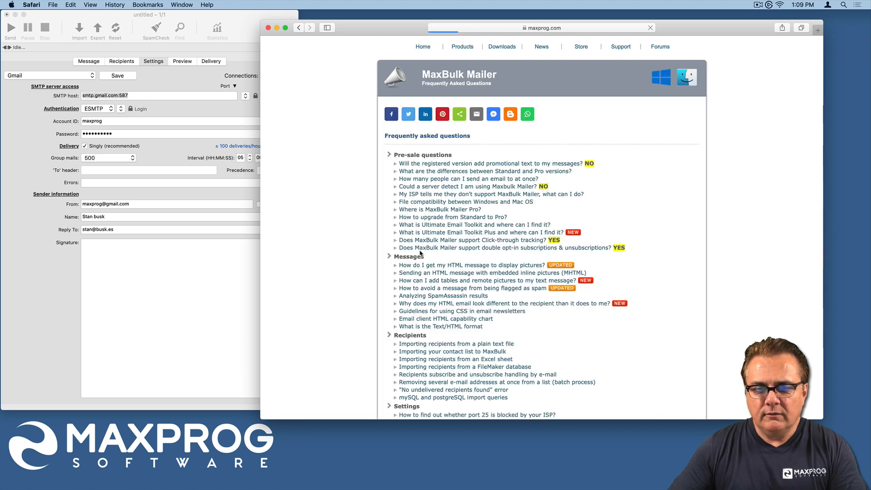
pyautogui.scroll(-3)
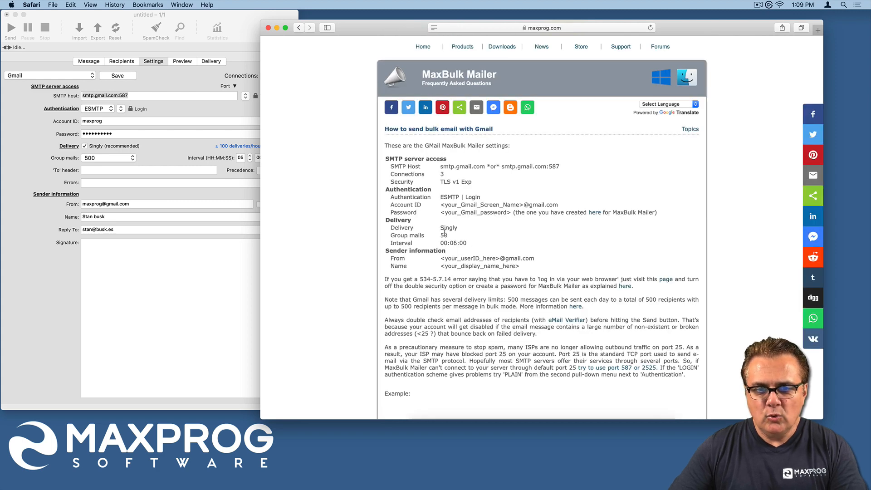
pyautogui.doubleClick(444, 235)
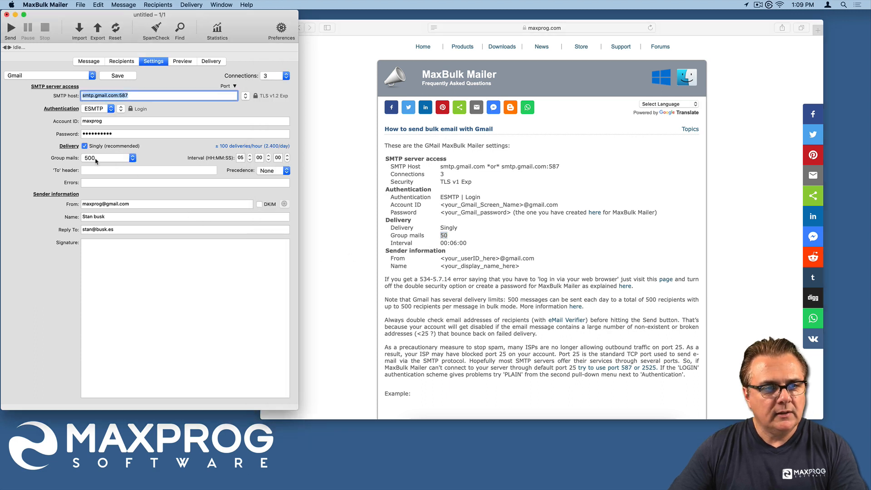
# - Set Group mails to 50 and the interval between groups to 01:06:00
pyautogui.click(108, 158)
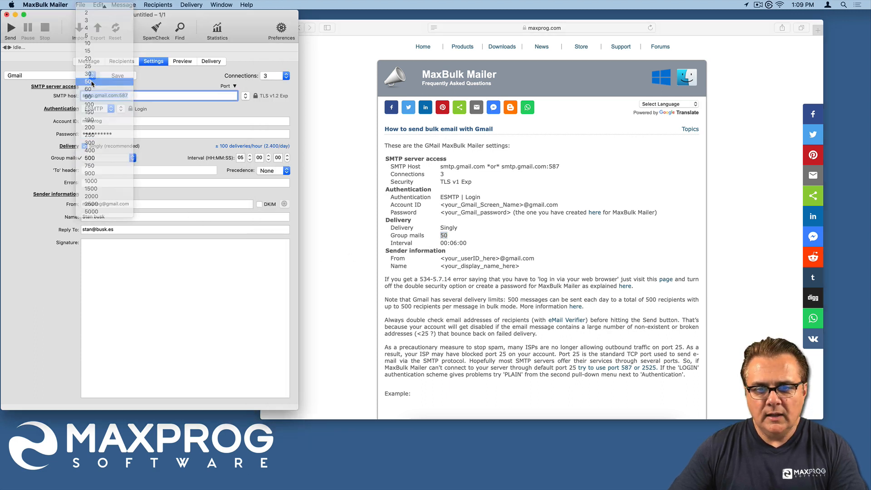
pyautogui.click(89, 81)
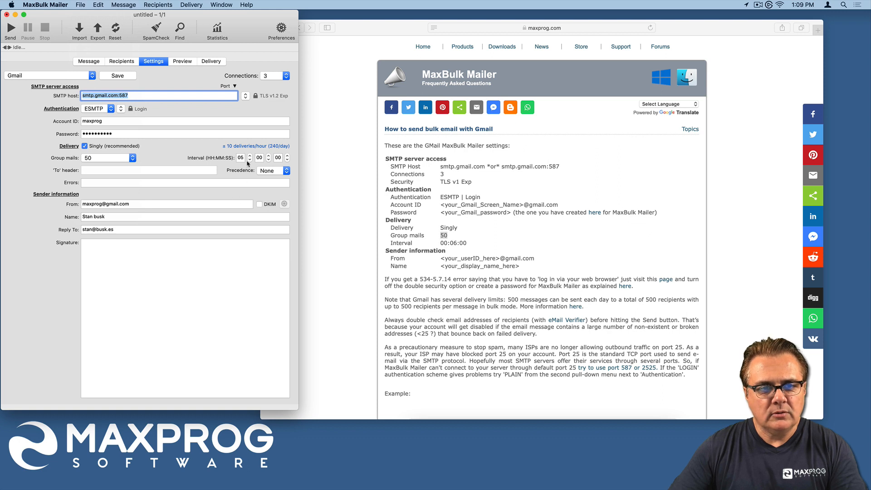
pyautogui.click(249, 160)
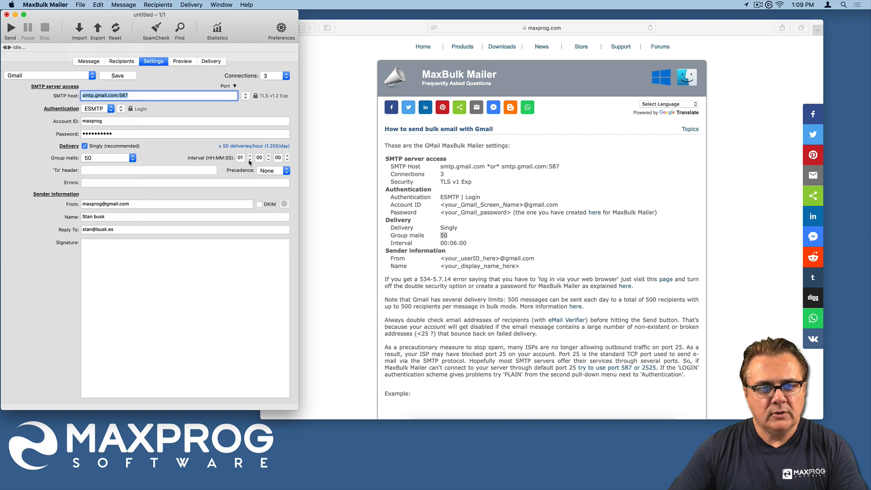
pyautogui.click(269, 156)
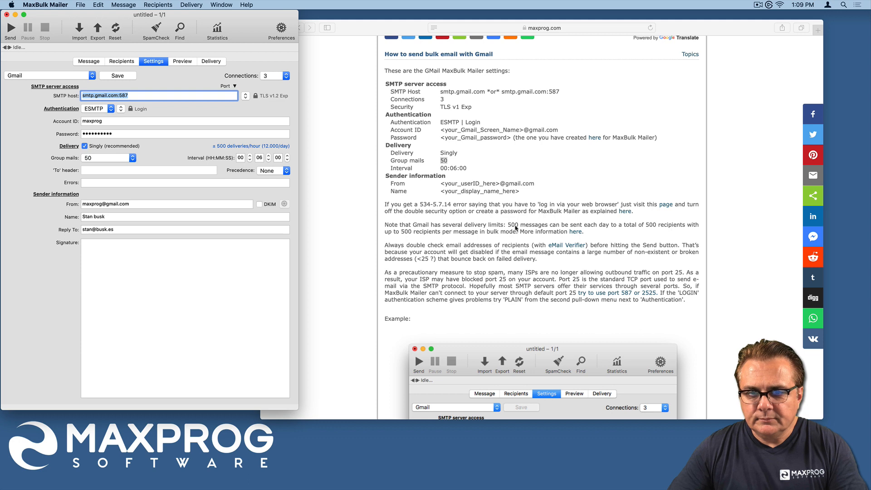
pyautogui.moveTo(197, 190)
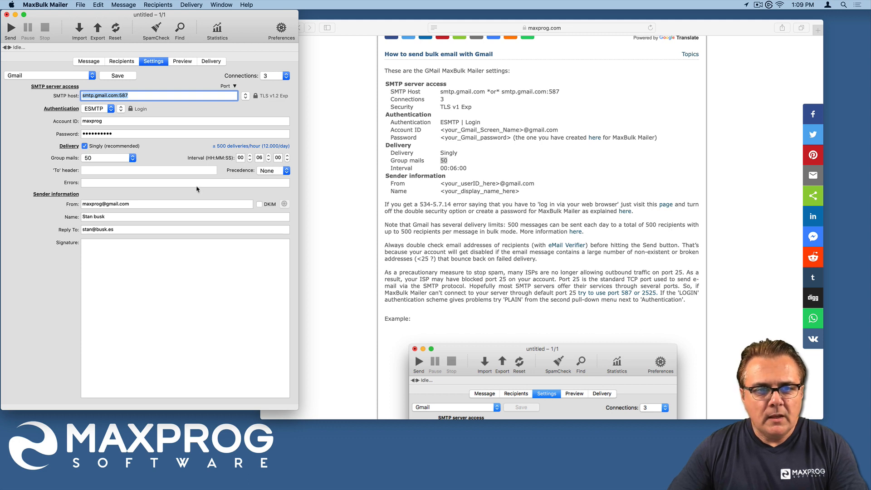
pyautogui.click(185, 182)
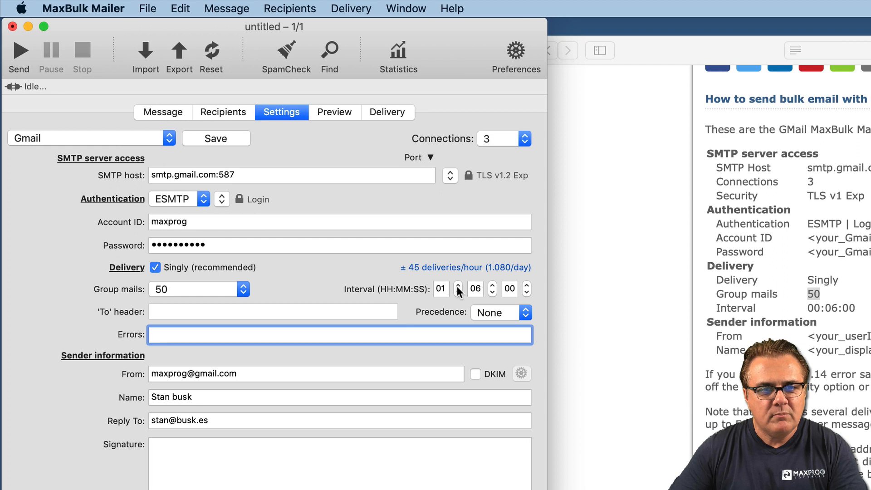
# - Raise the interval's hours to 02, giving 2:06:00 between groups
pyautogui.click(457, 285)
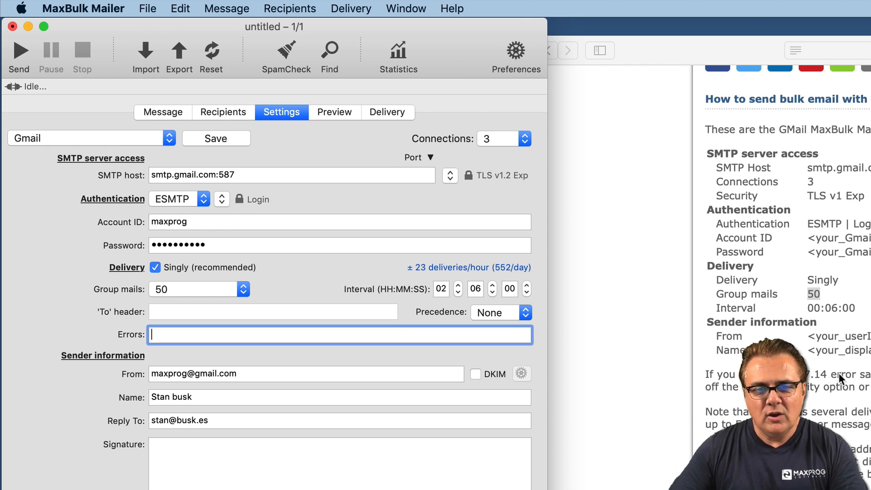
pyautogui.moveTo(419, 361)
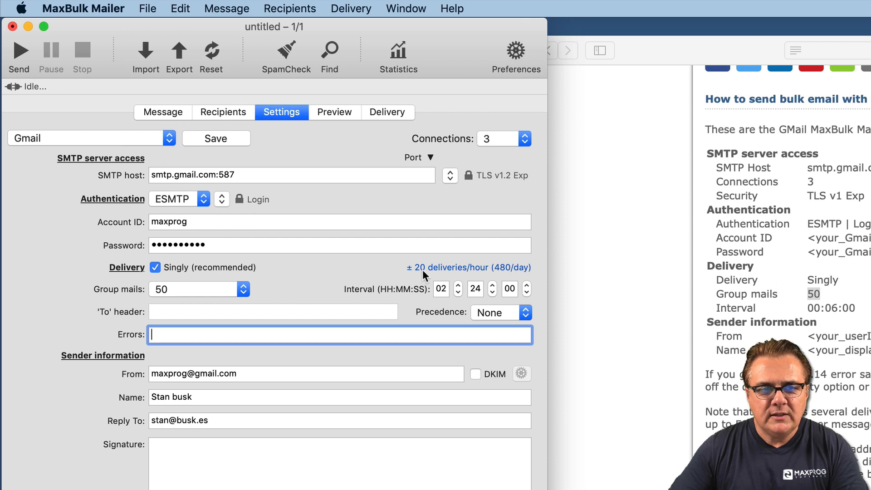
pyautogui.moveTo(508, 276)
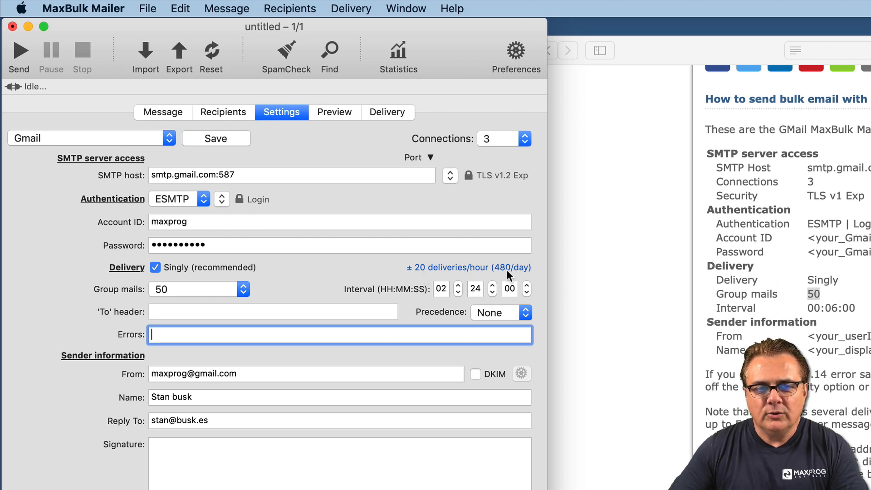
pyautogui.moveTo(512, 277)
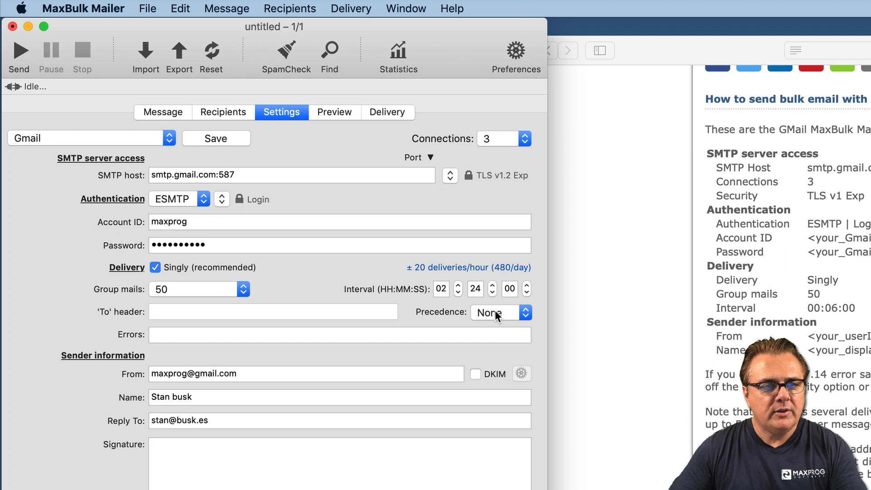
# - Set the Precedence header to List and return to the Test message editor
pyautogui.click(498, 312)
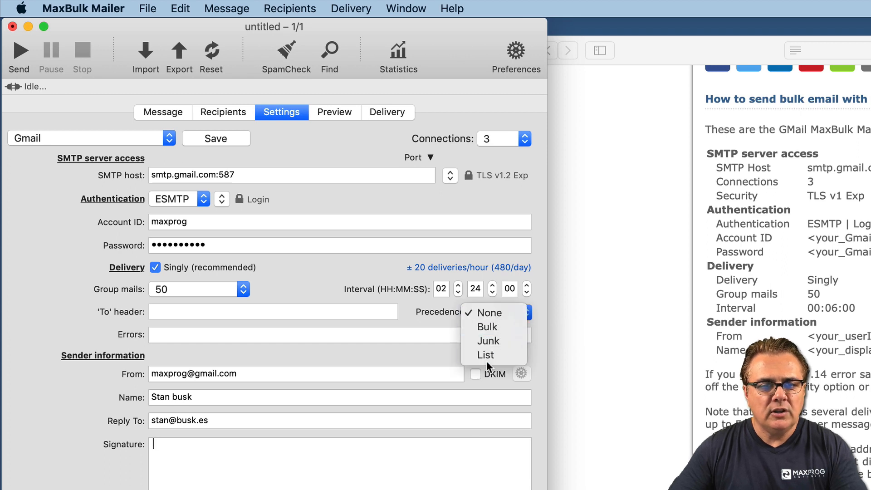
pyautogui.click(484, 355)
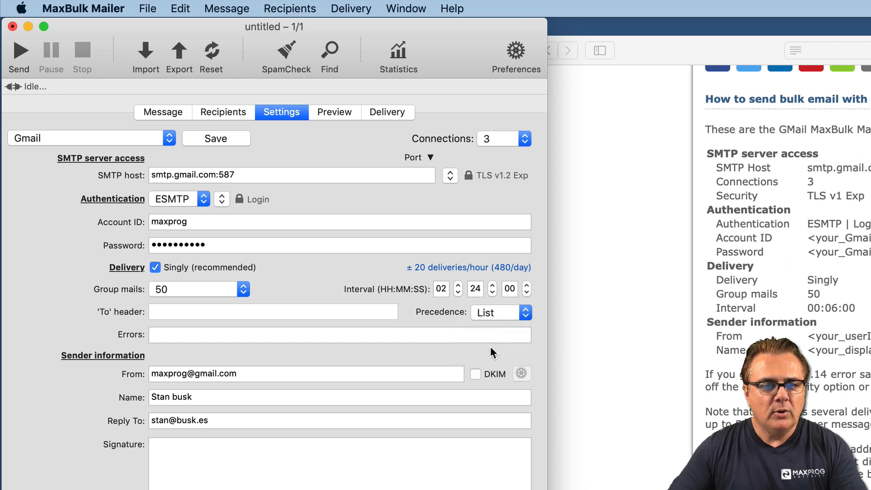
pyautogui.moveTo(525, 312)
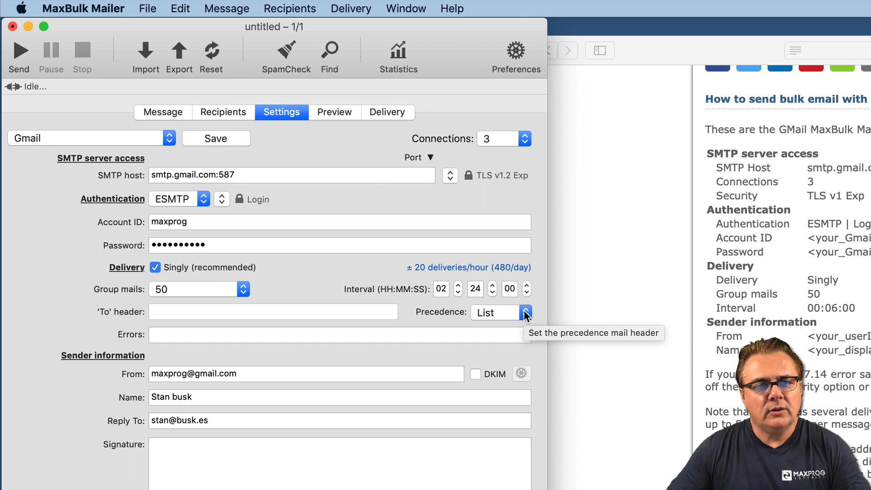
pyautogui.moveTo(311, 271)
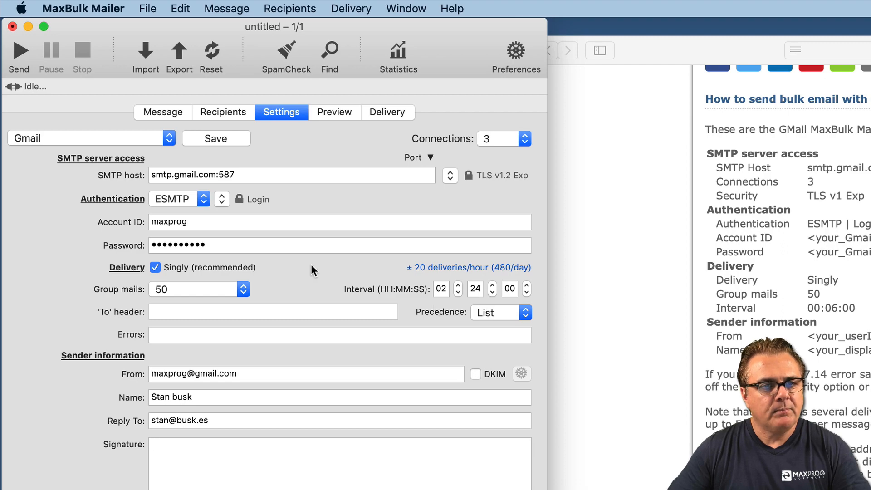
pyautogui.click(162, 112)
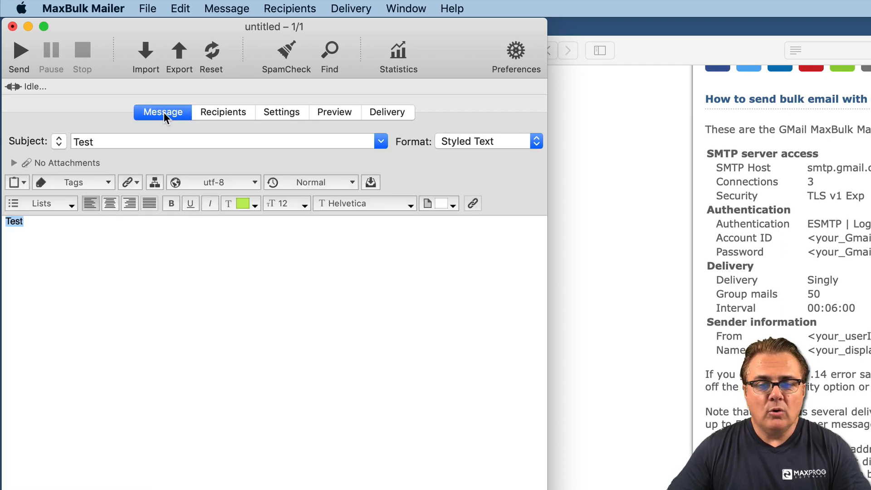